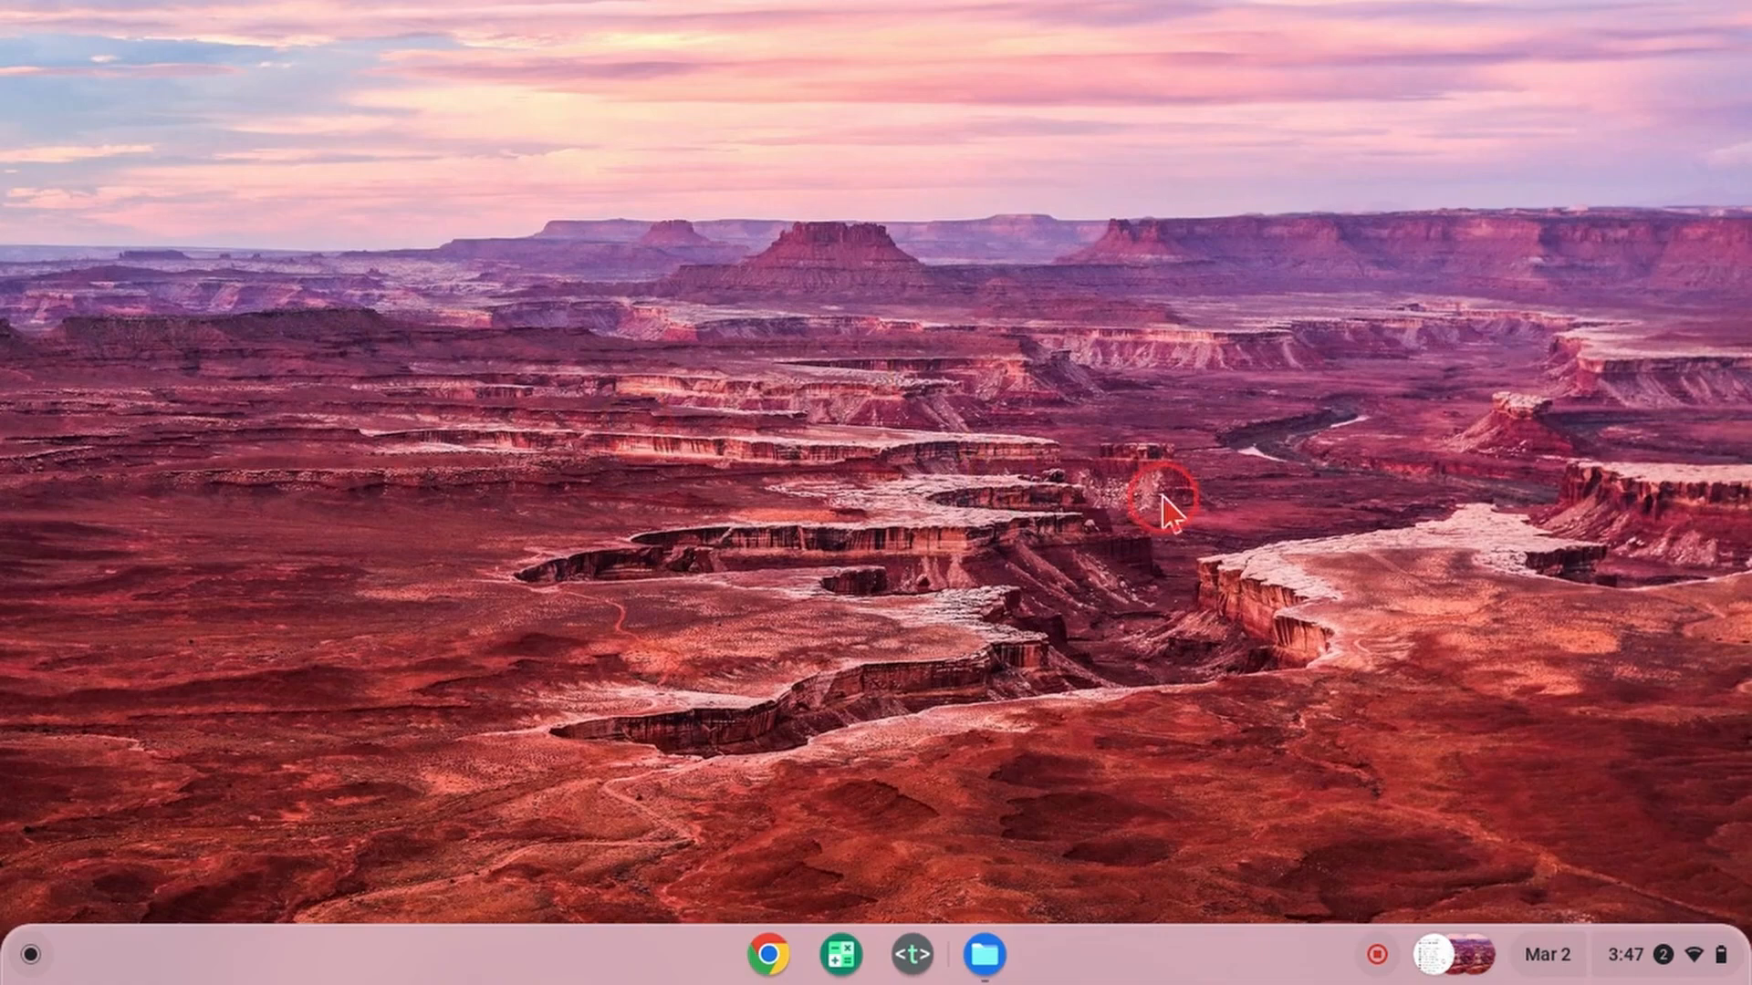
pyautogui.moveTo(773, 564)
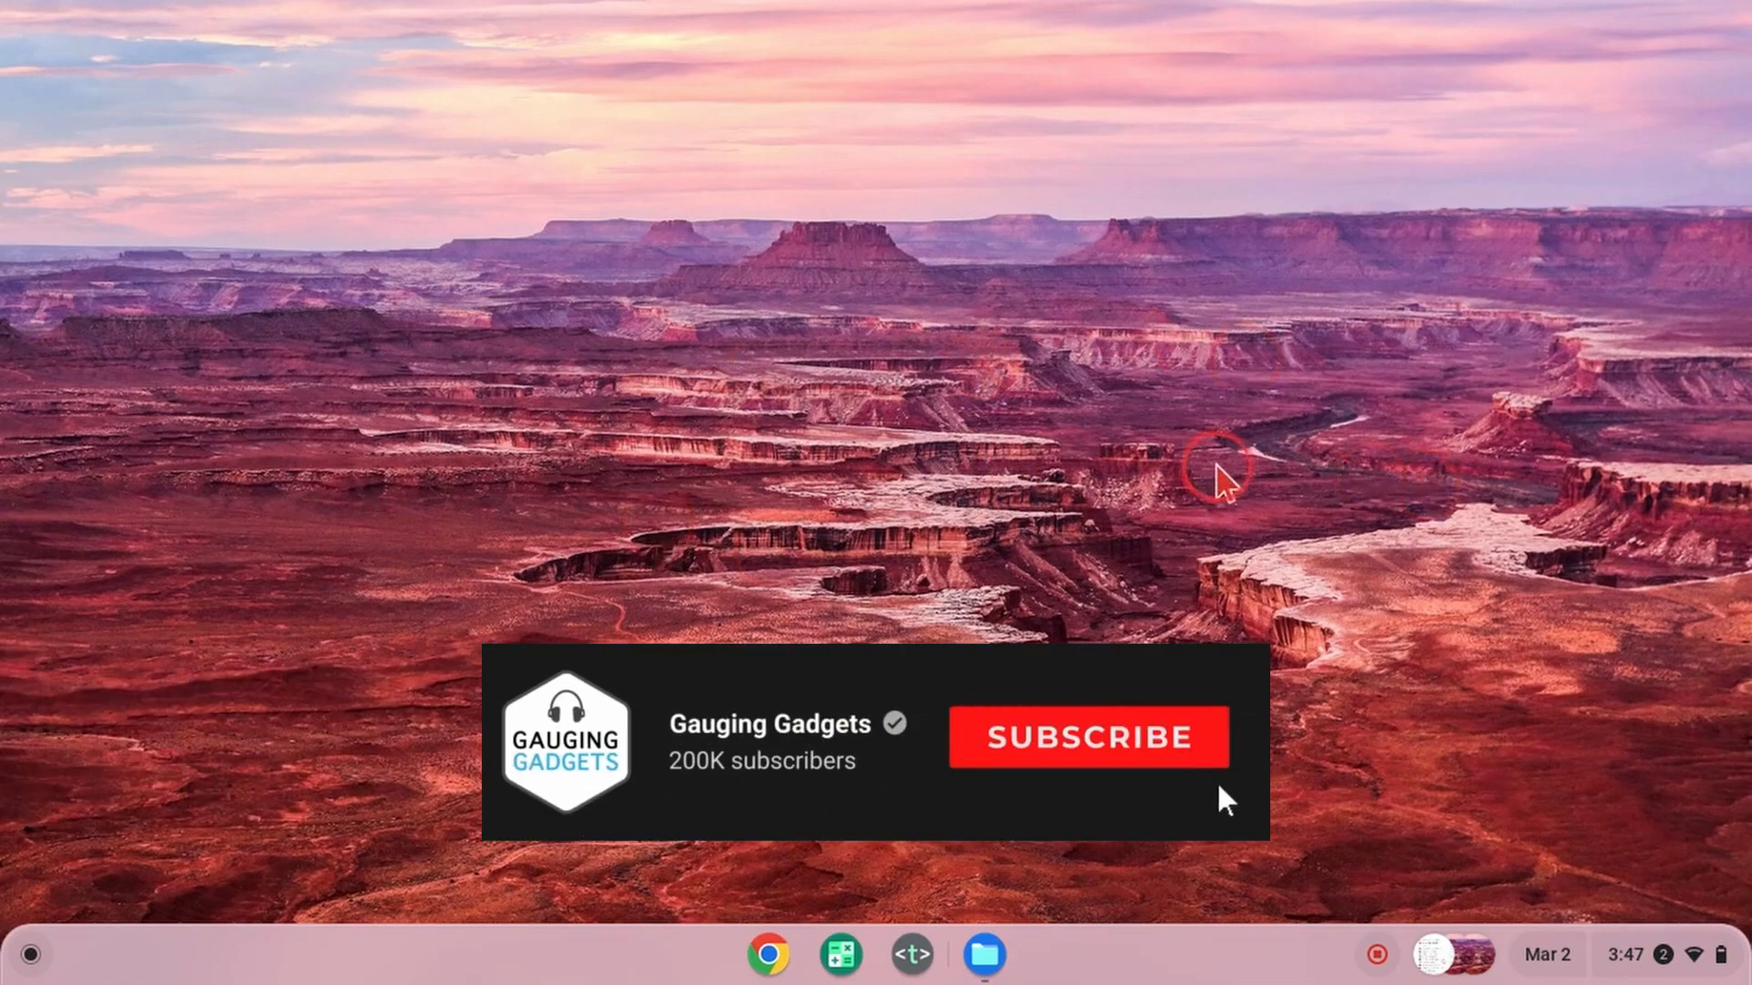
pyautogui.moveTo(843, 447)
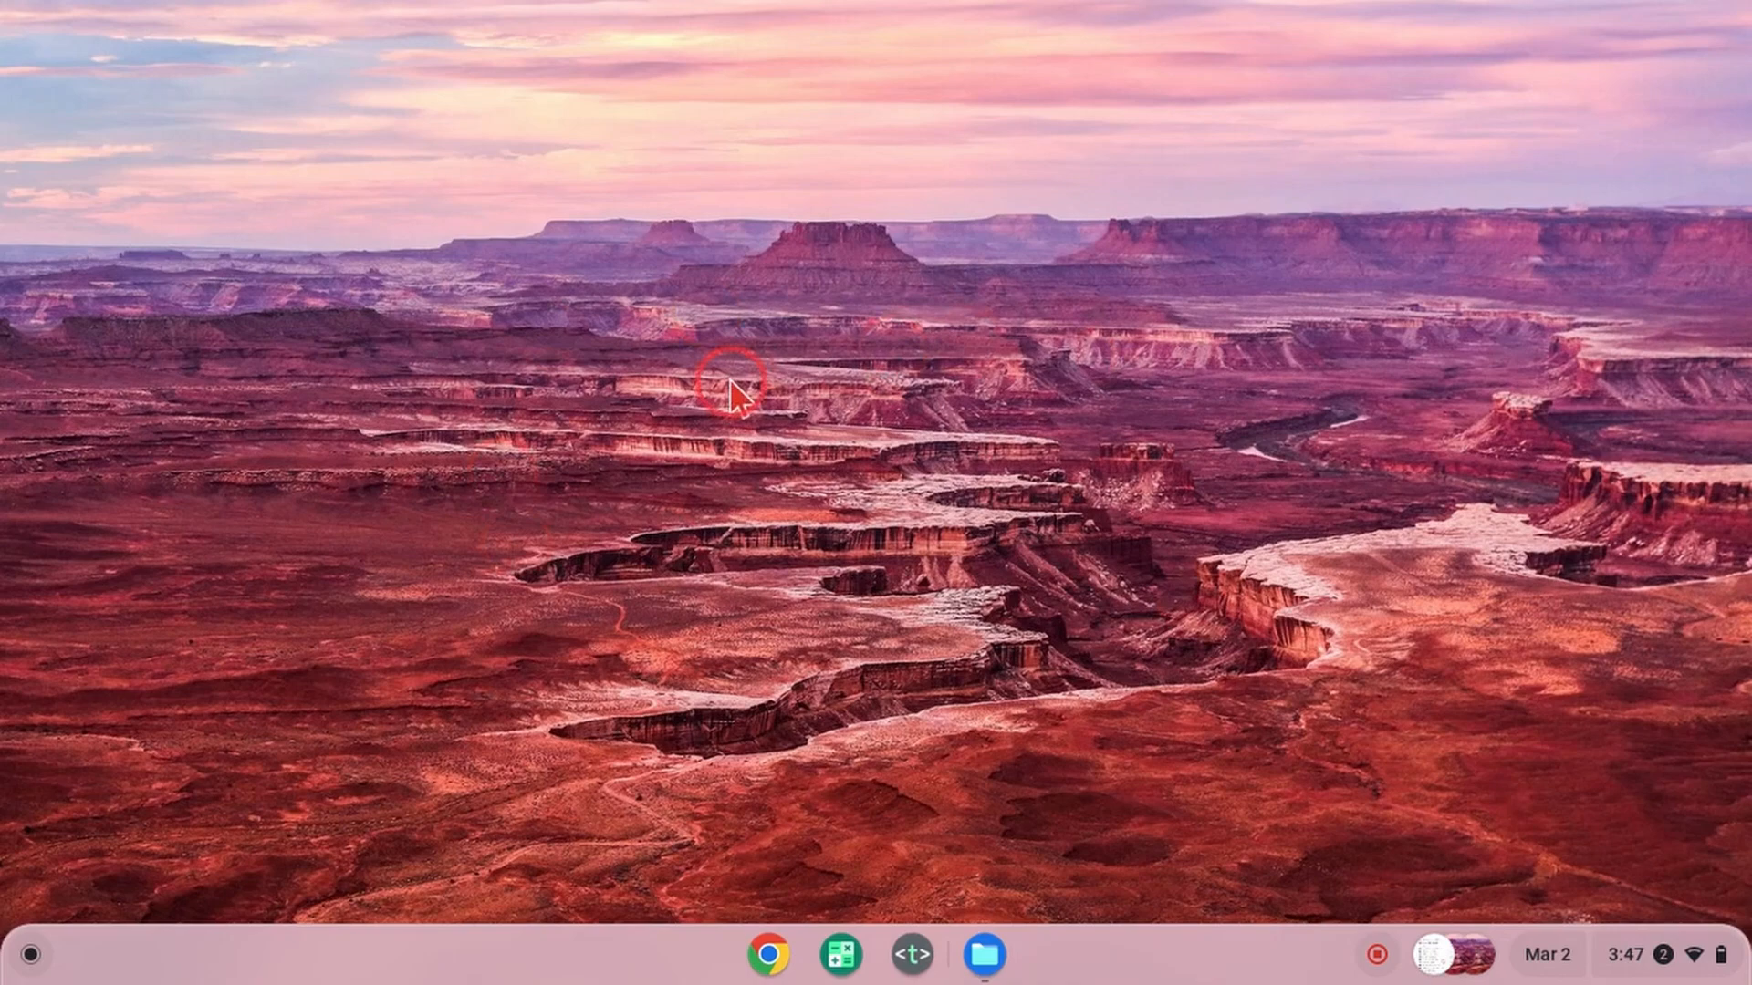
pyautogui.moveTo(598, 407)
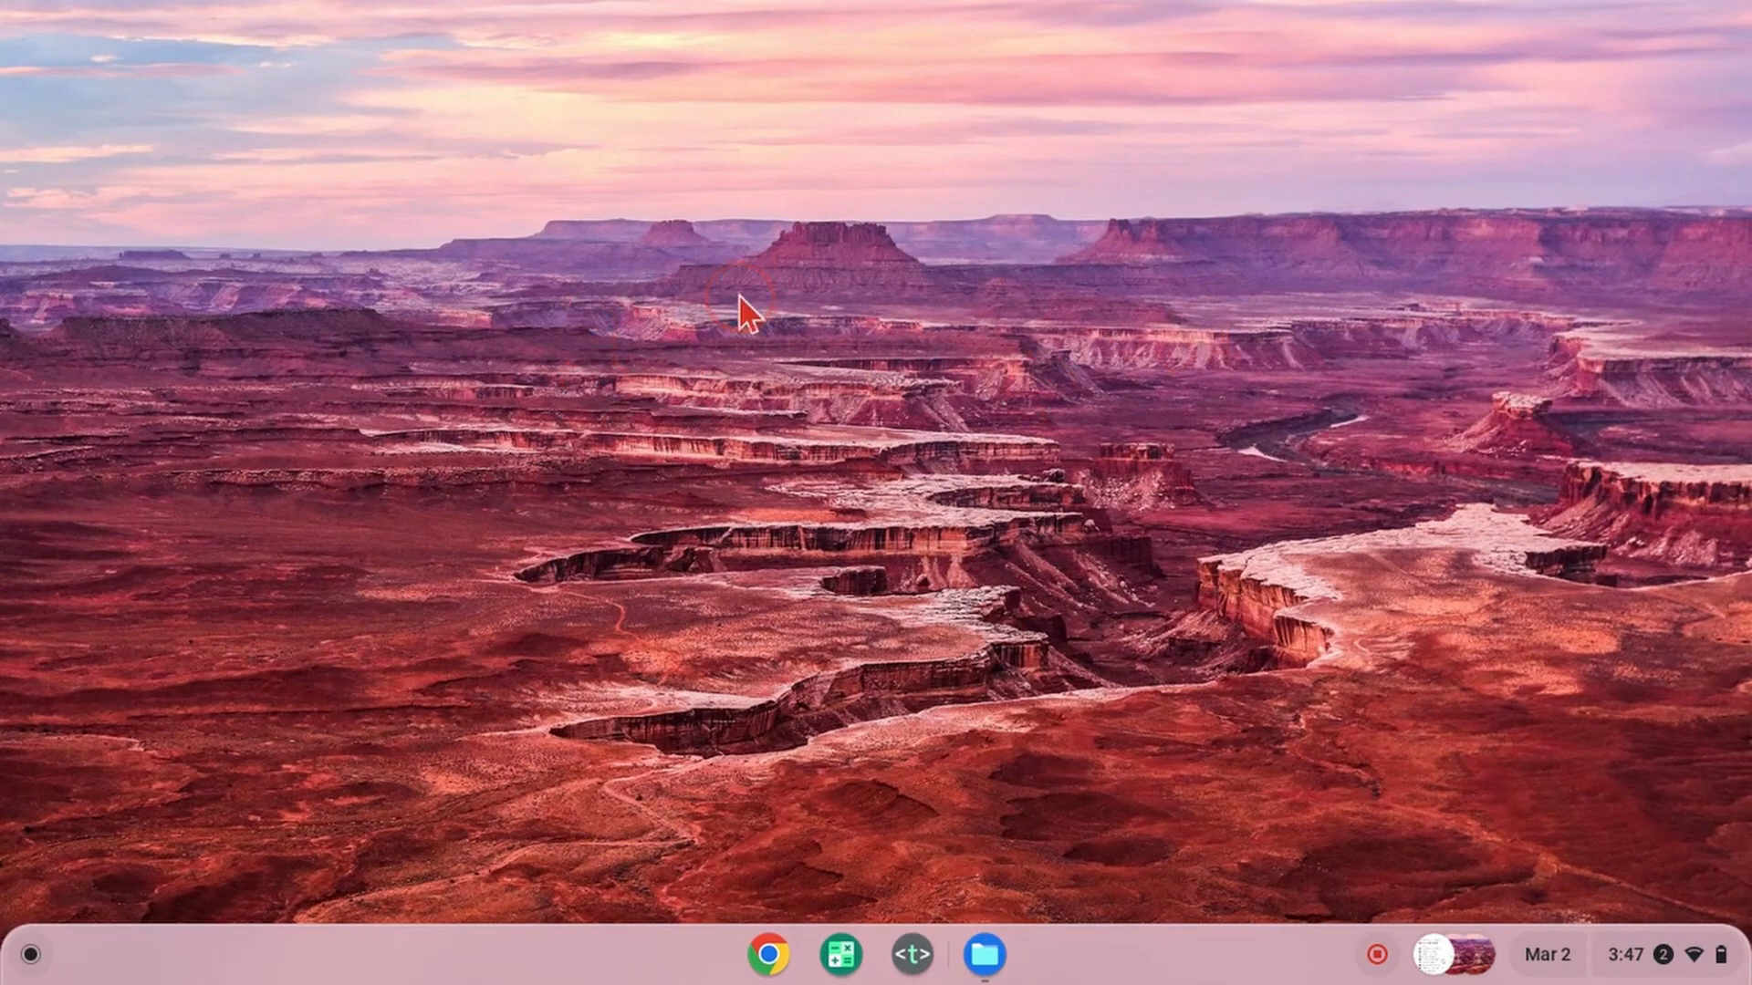
# Open Set wallpaper & style from the desktop menu and show the wallpaper collections.
pyautogui.rightClick(746, 313)
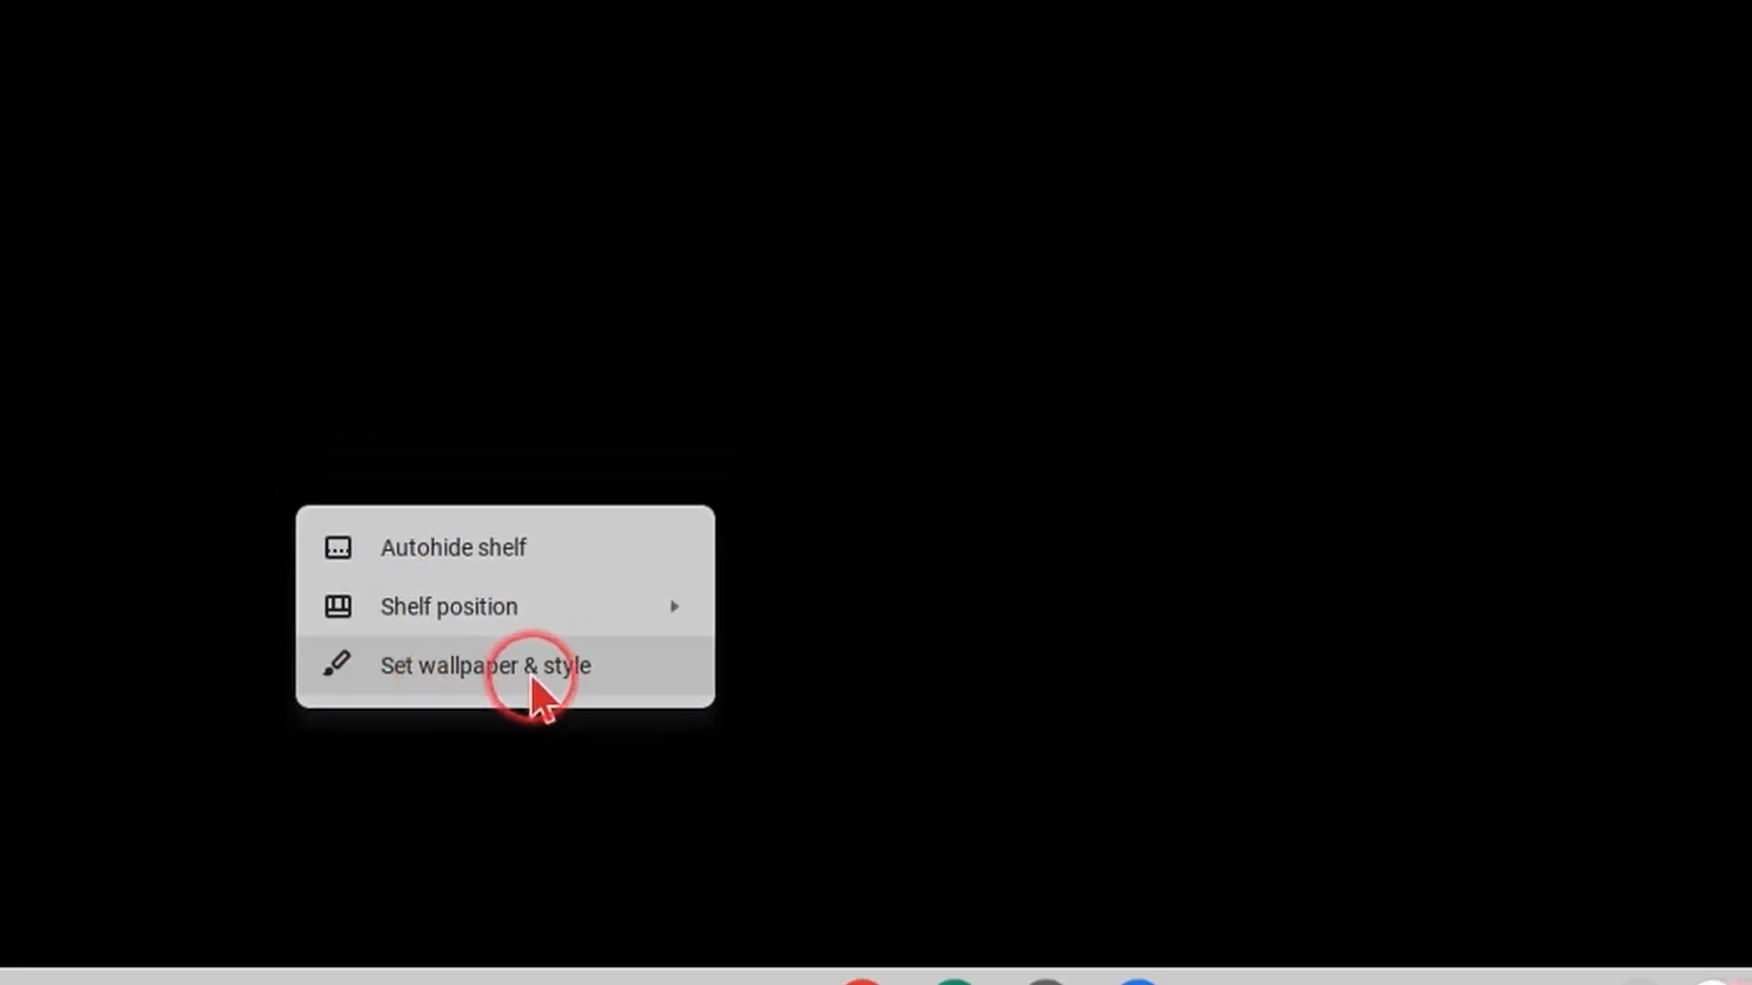
pyautogui.click(484, 665)
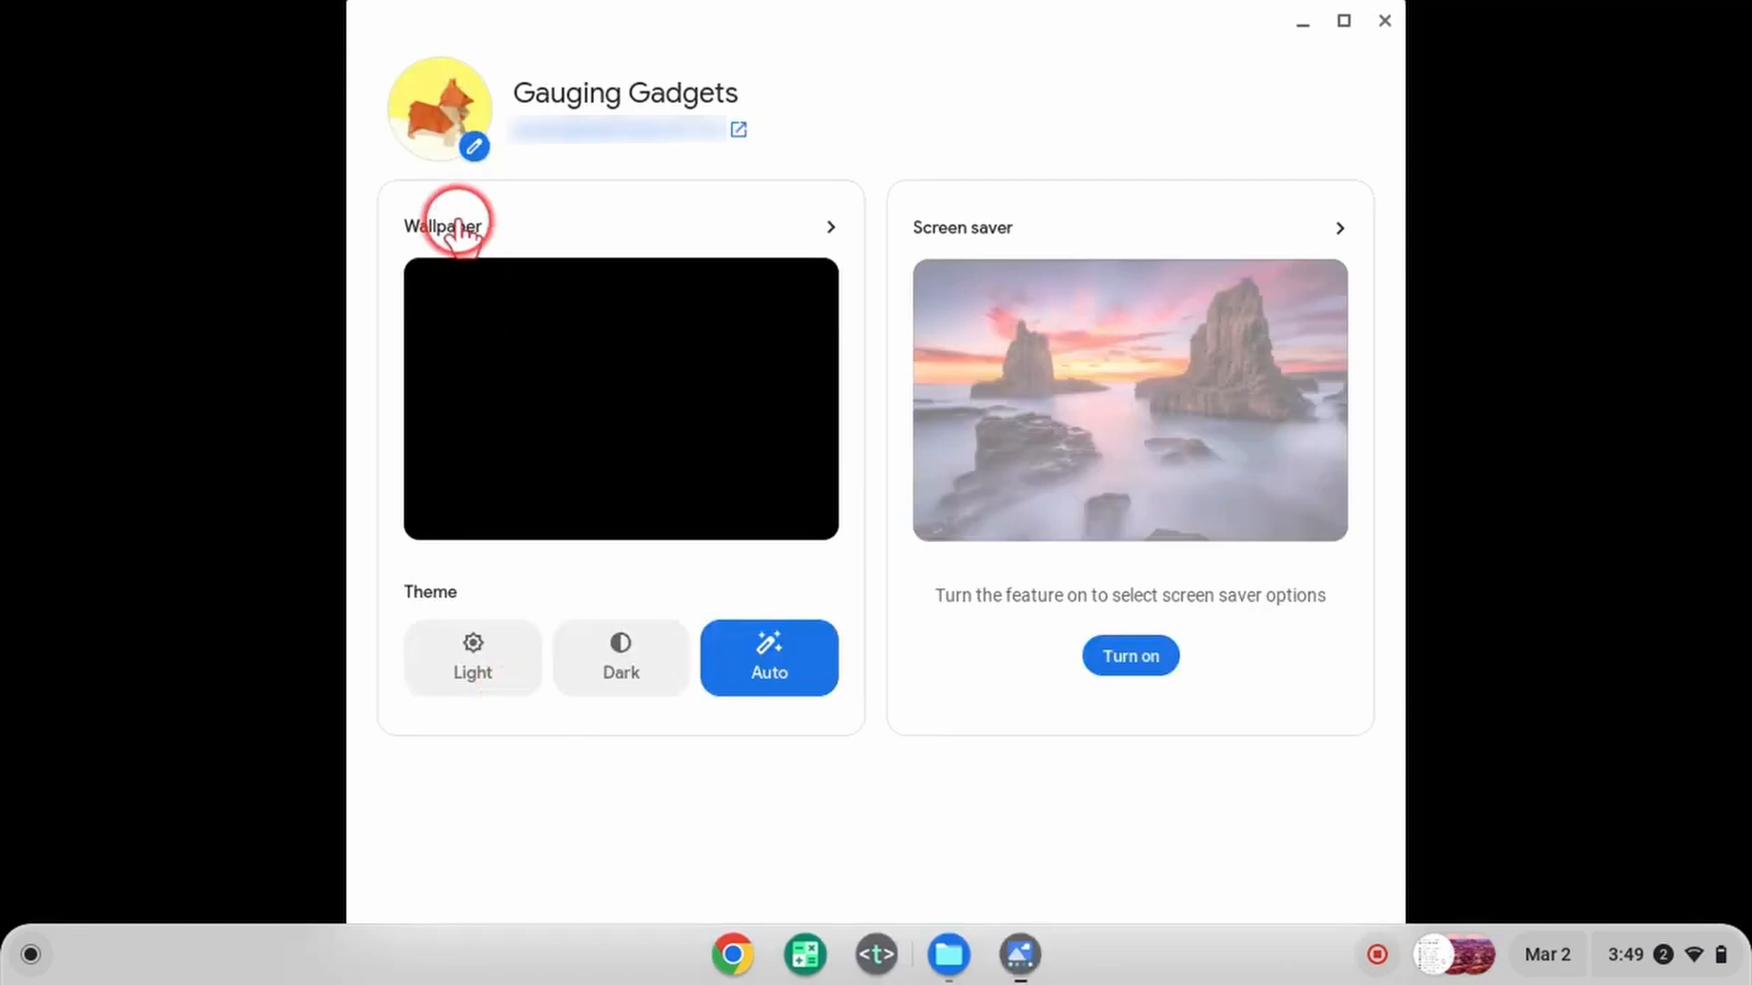
pyautogui.click(443, 225)
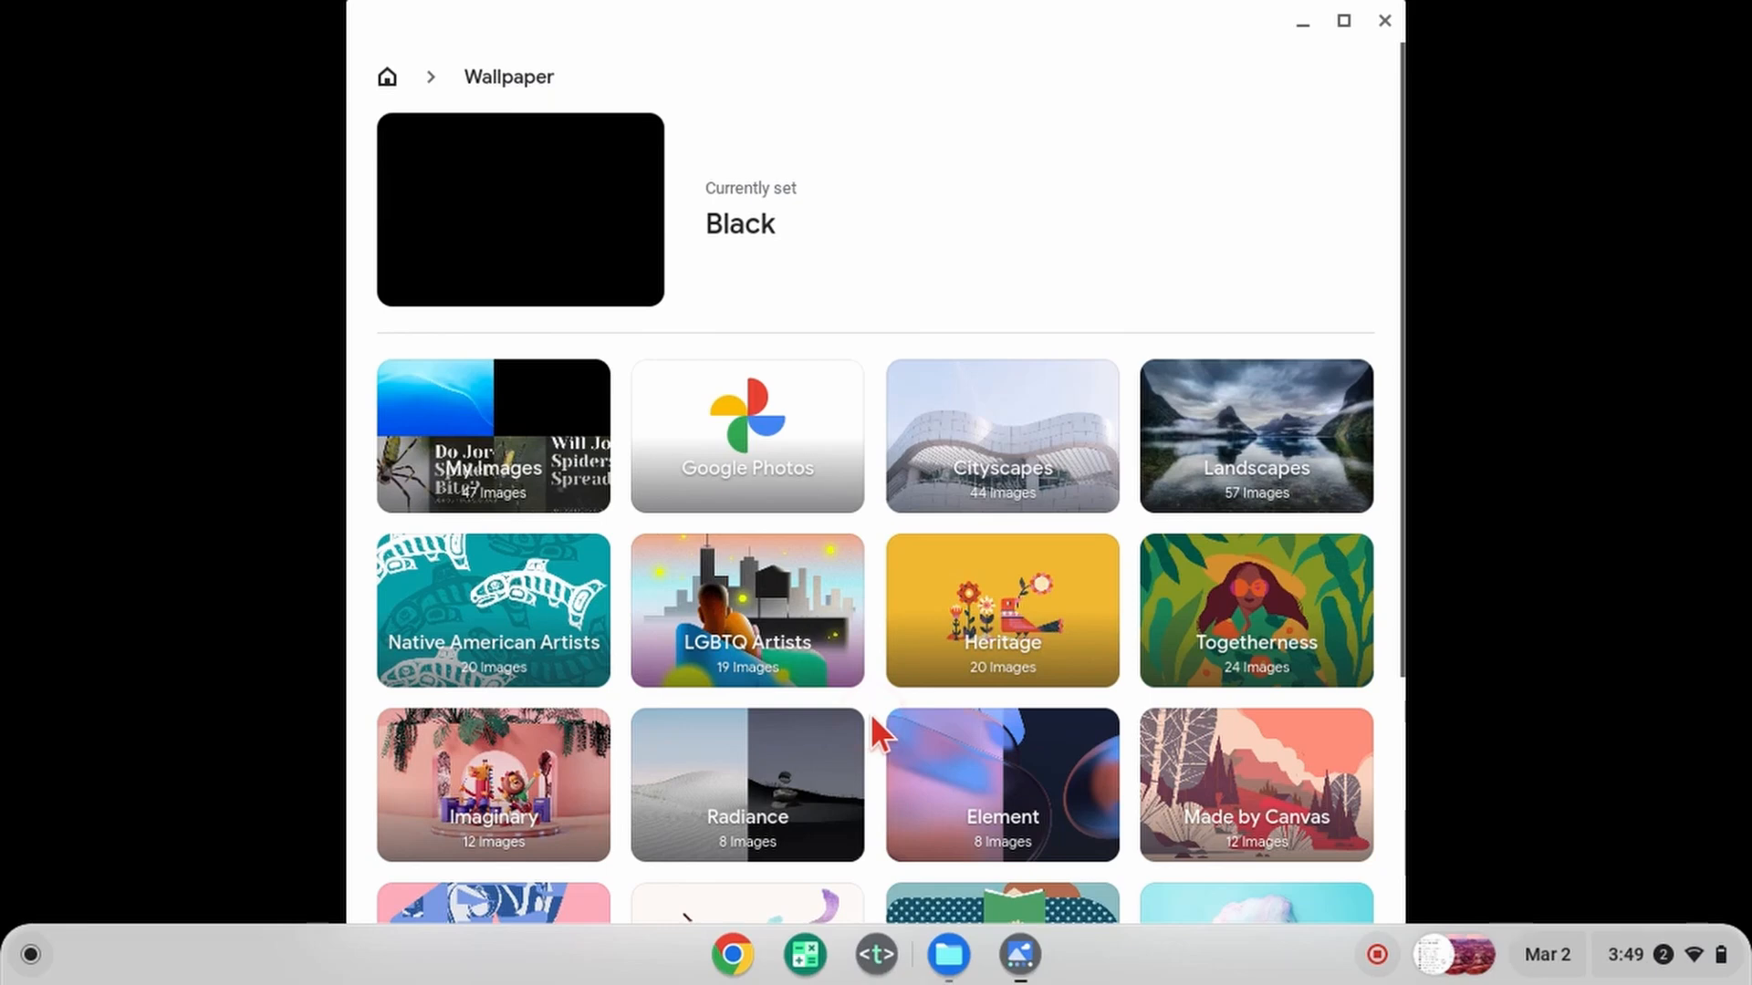
# Set 'Ups and downs' from the Dessert time collection as the wallpaper, replacing Black.
pyautogui.scroll(-3)
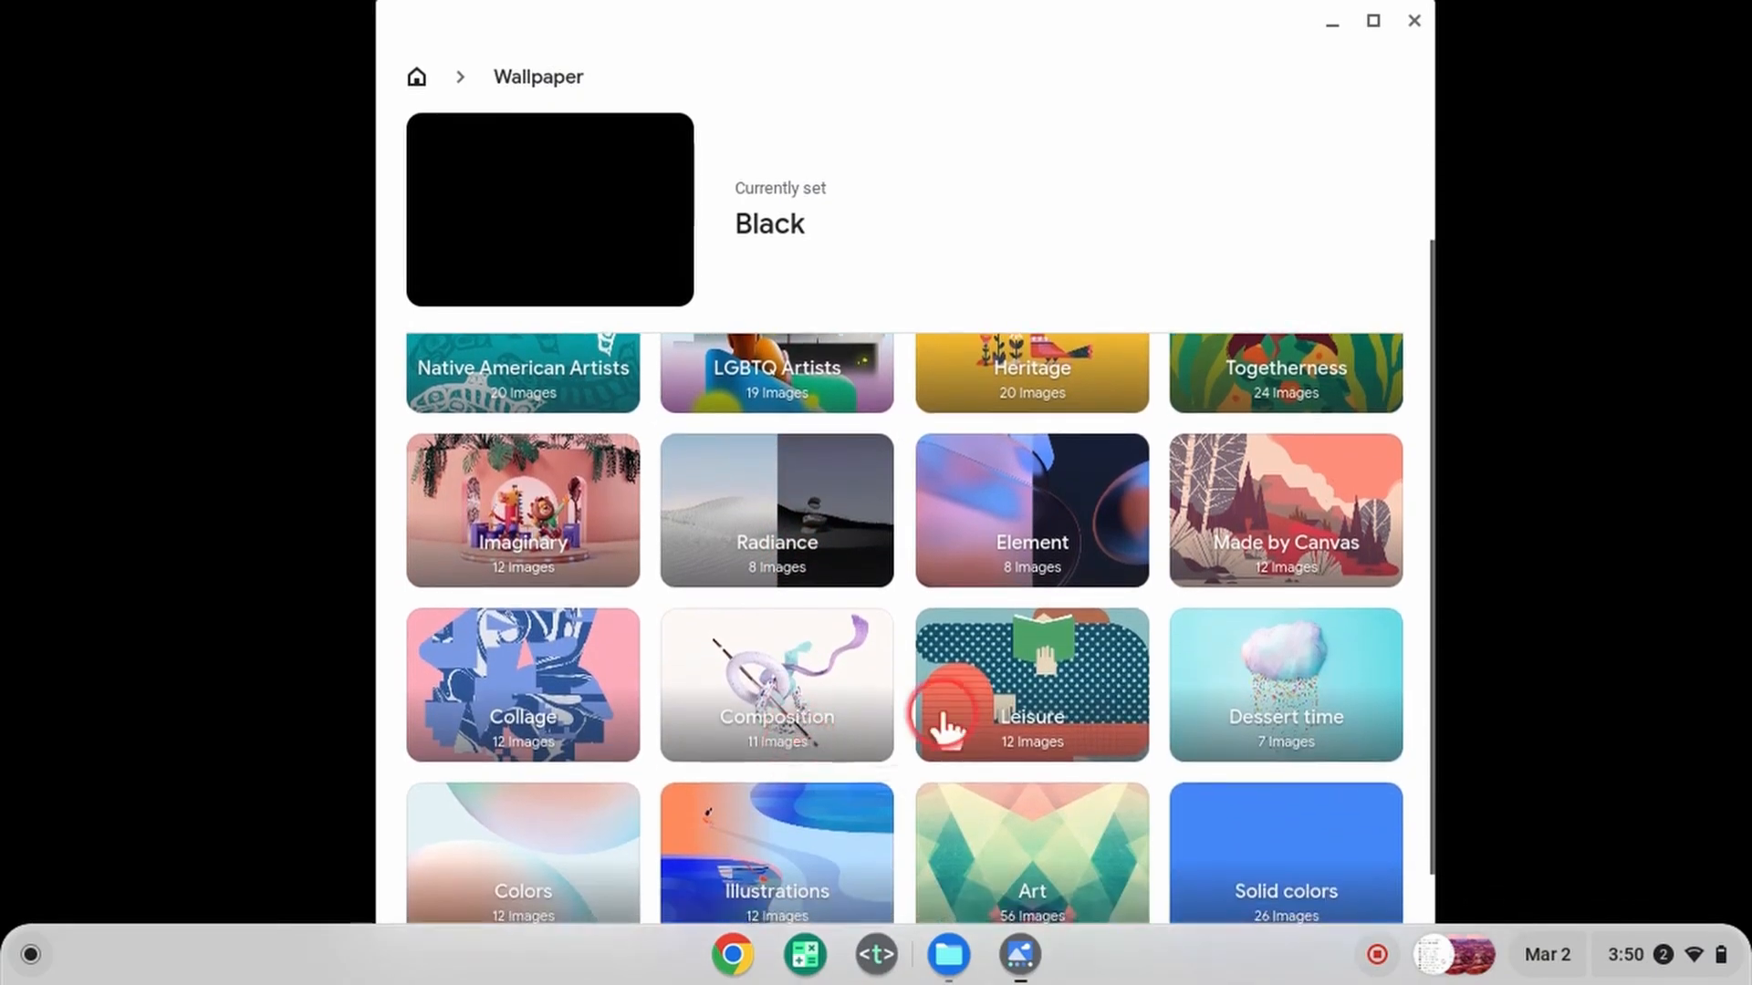
pyautogui.click(1285, 683)
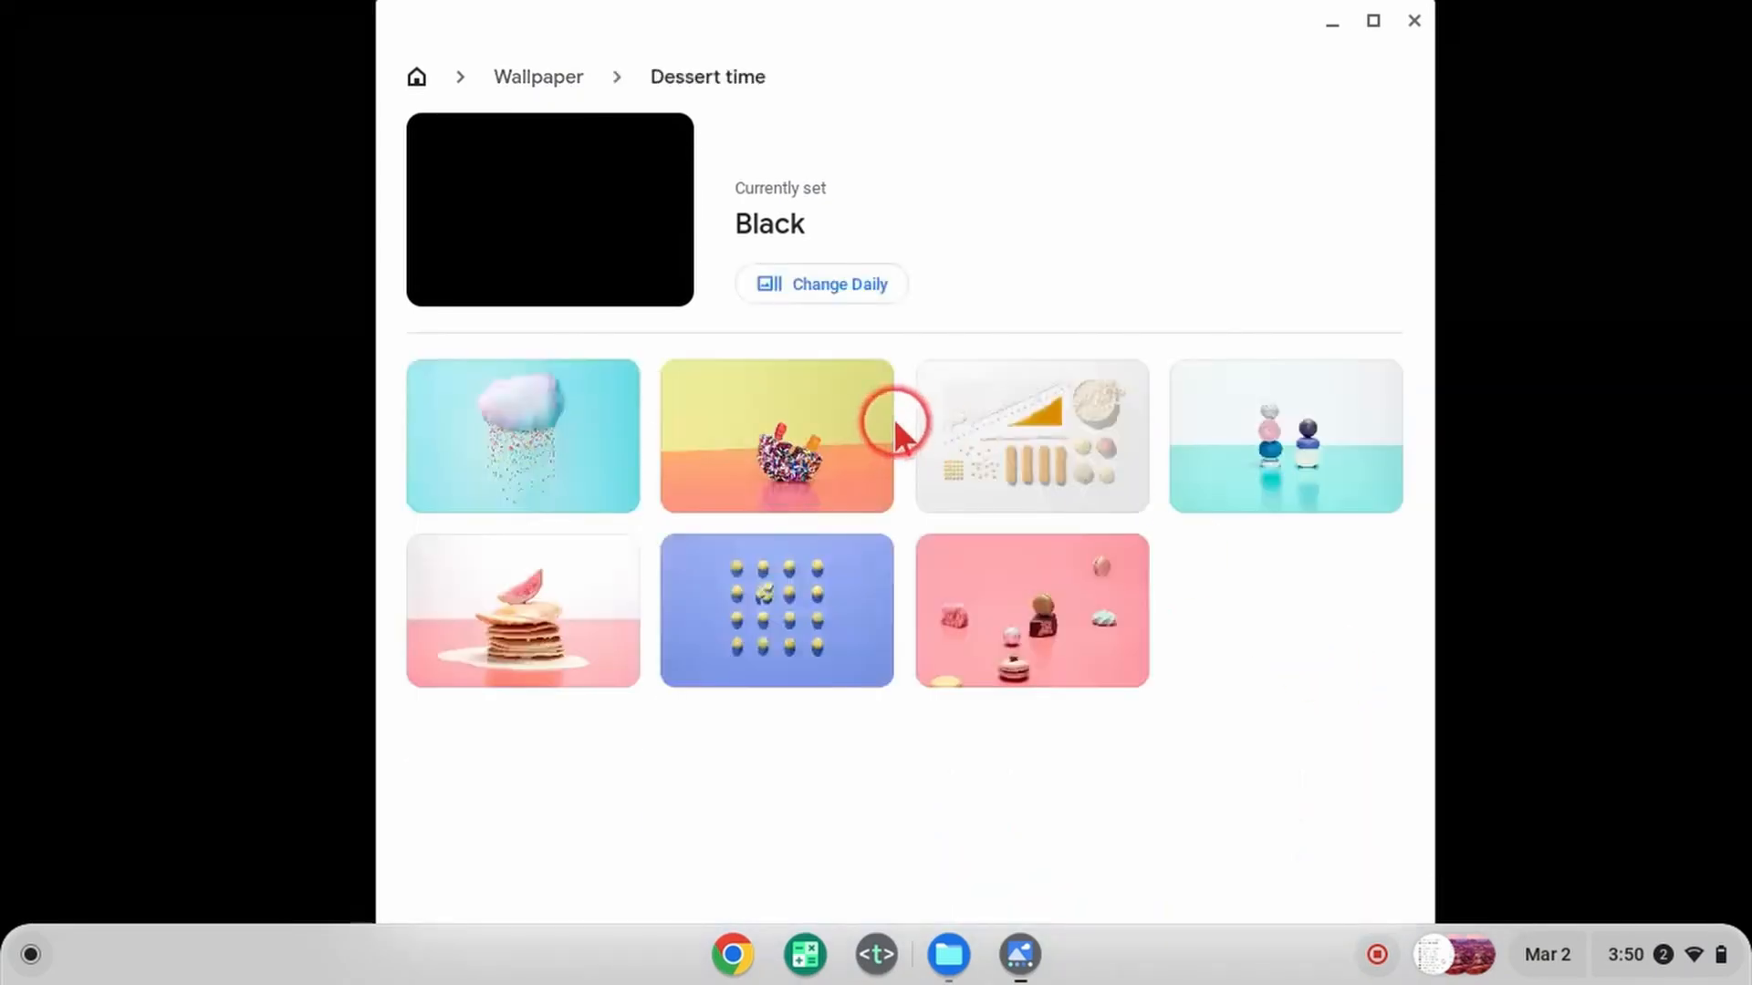
pyautogui.click(775, 436)
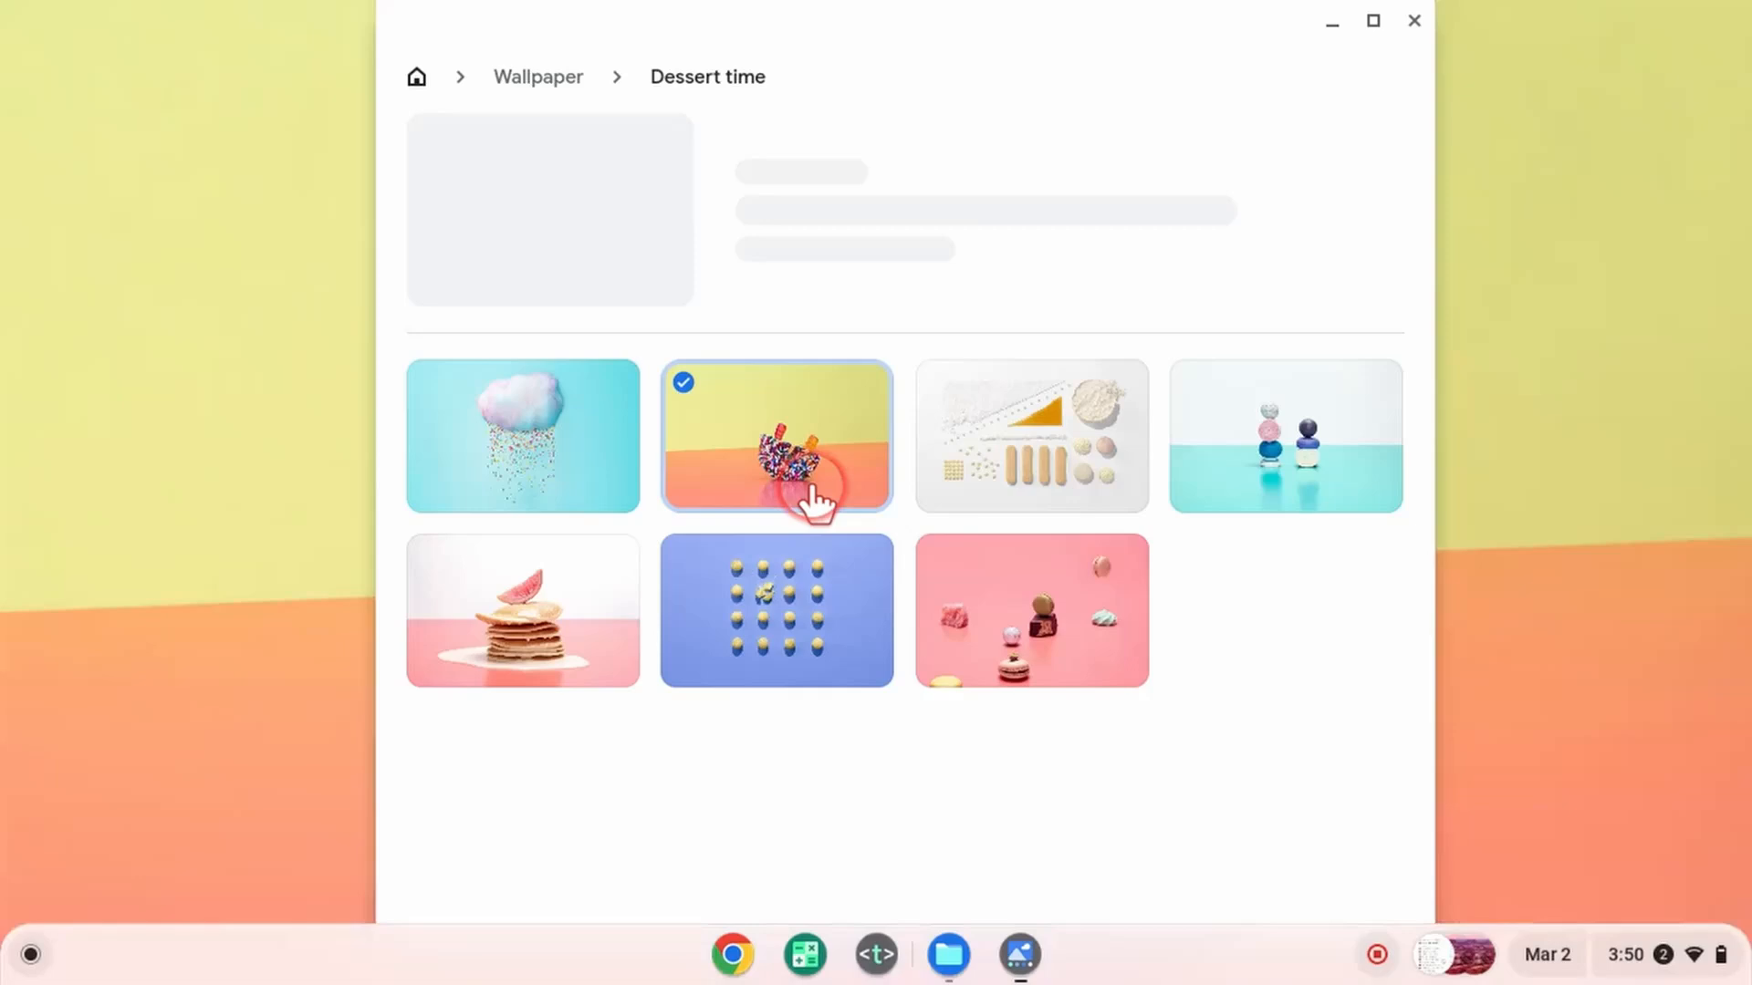
pyautogui.click(775, 436)
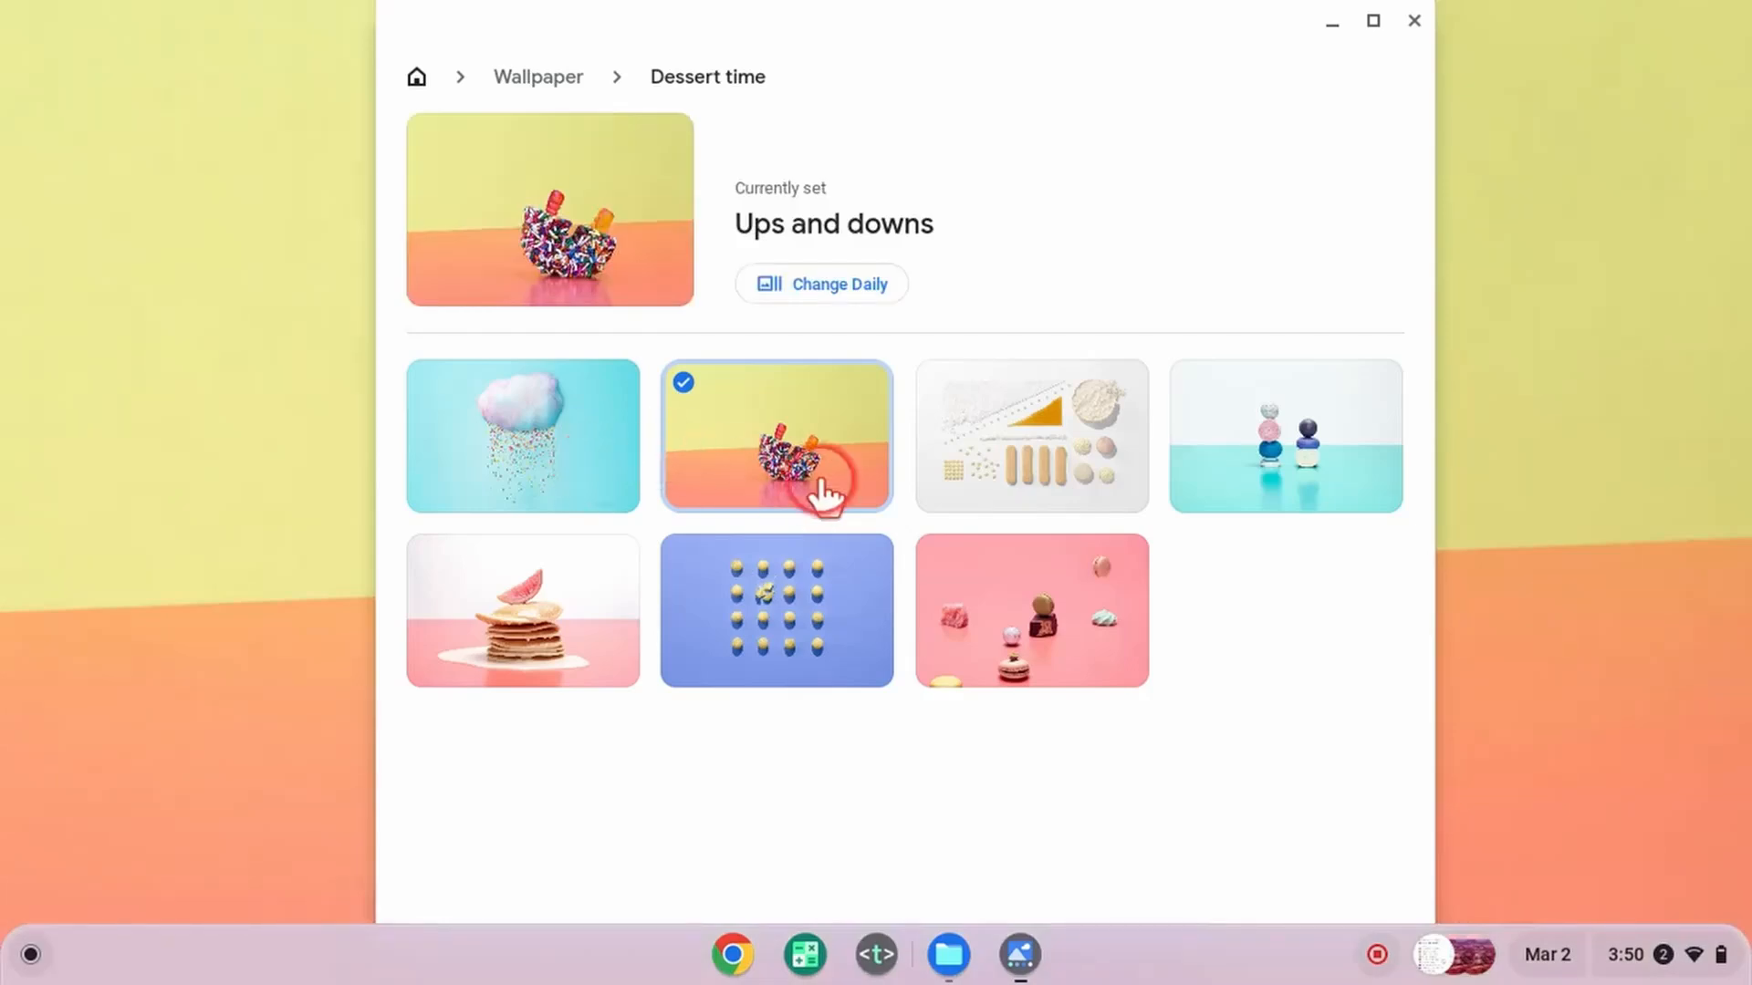
pyautogui.moveTo(627, 377)
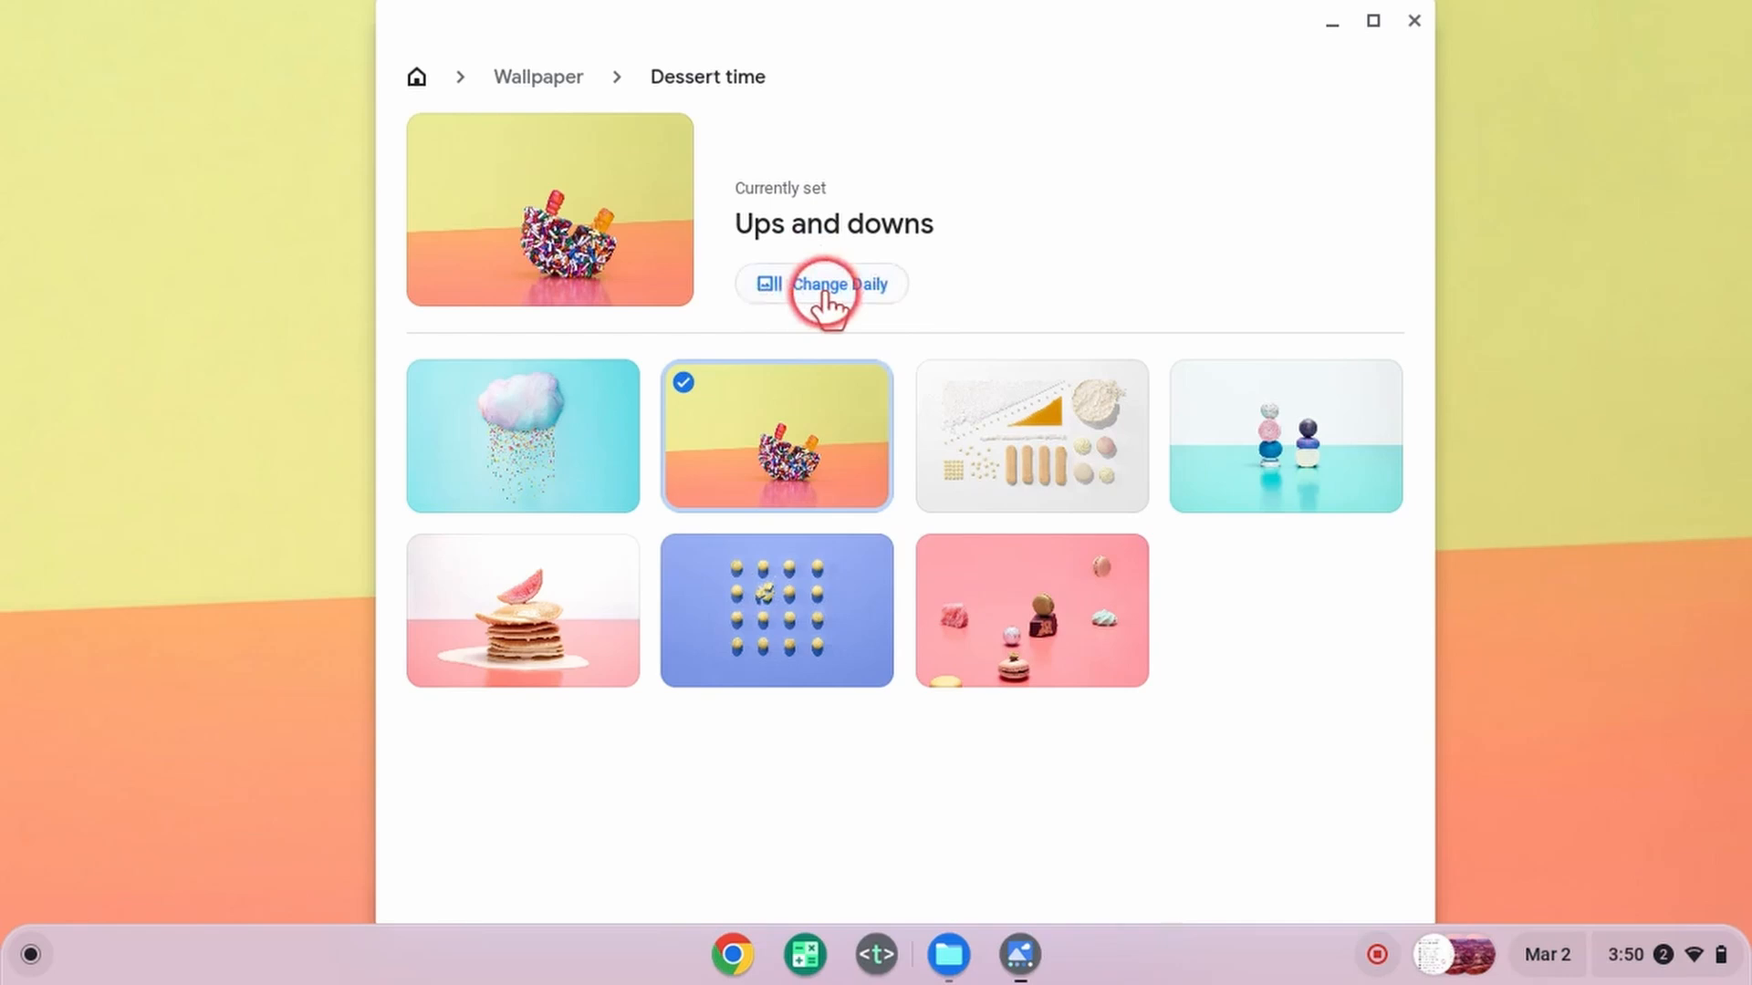
# Turn on Change Daily for Dessert time and refresh the wallpaper to Cloudburst.
pyautogui.click(822, 283)
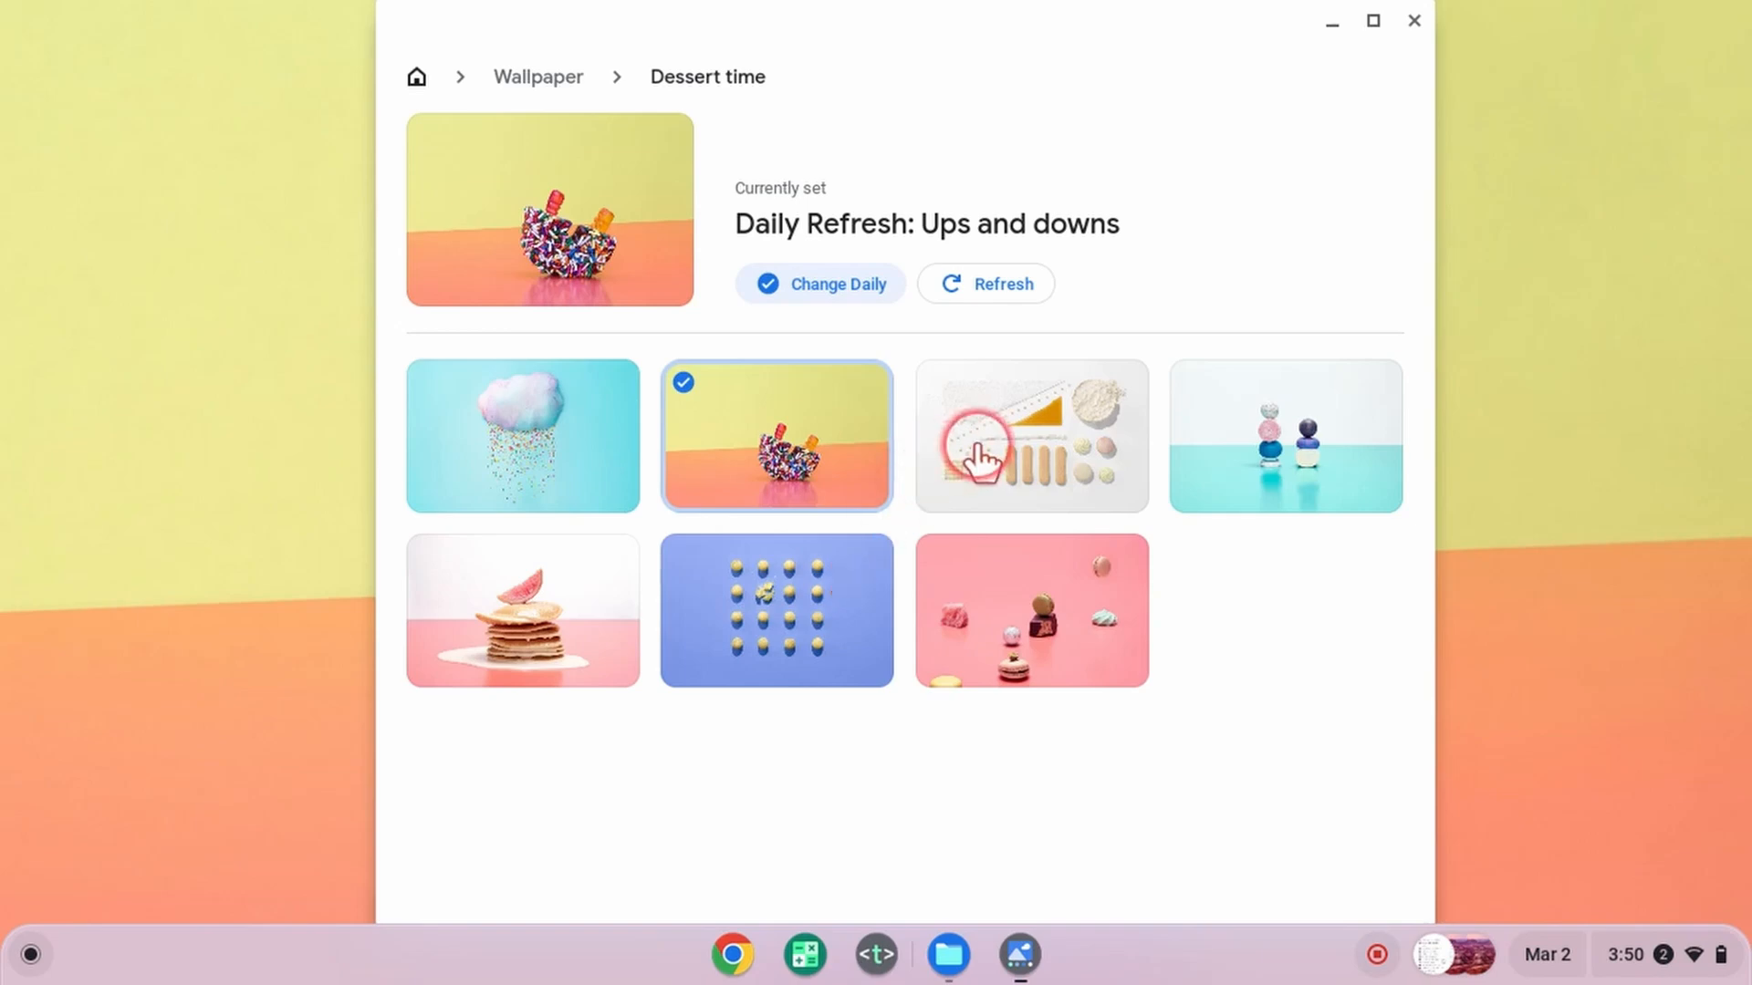
pyautogui.click(1003, 284)
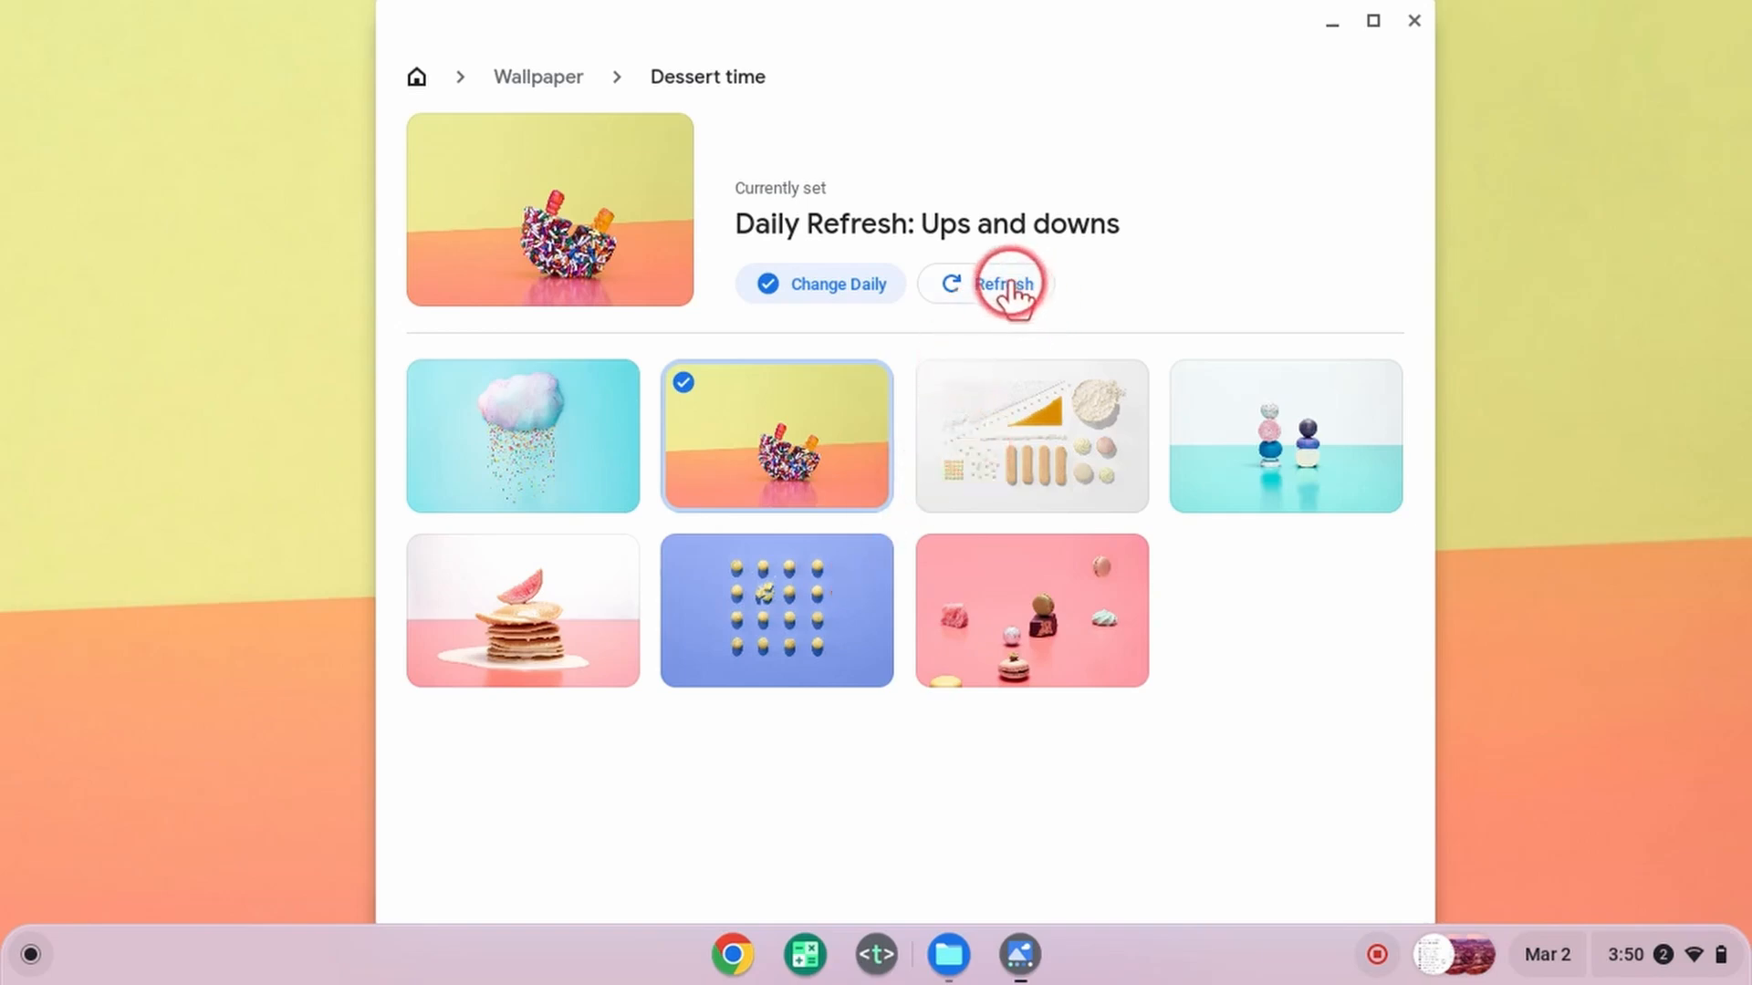
pyautogui.click(1002, 282)
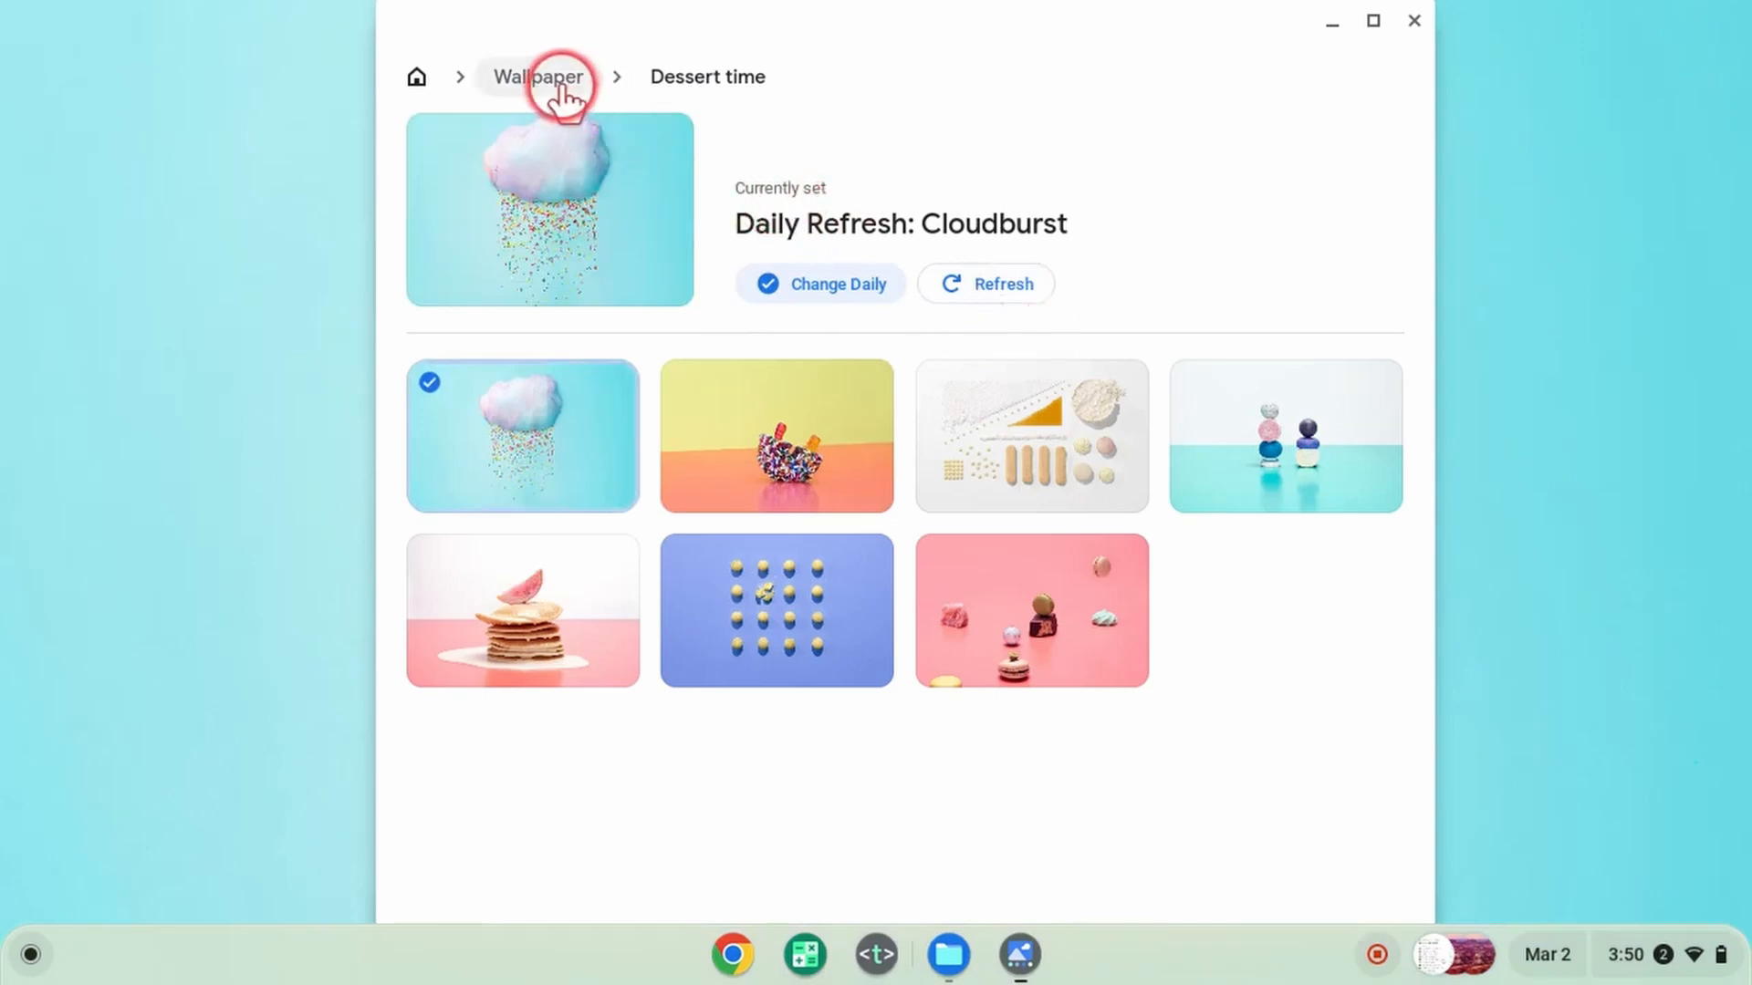
pyautogui.moveTo(537, 76)
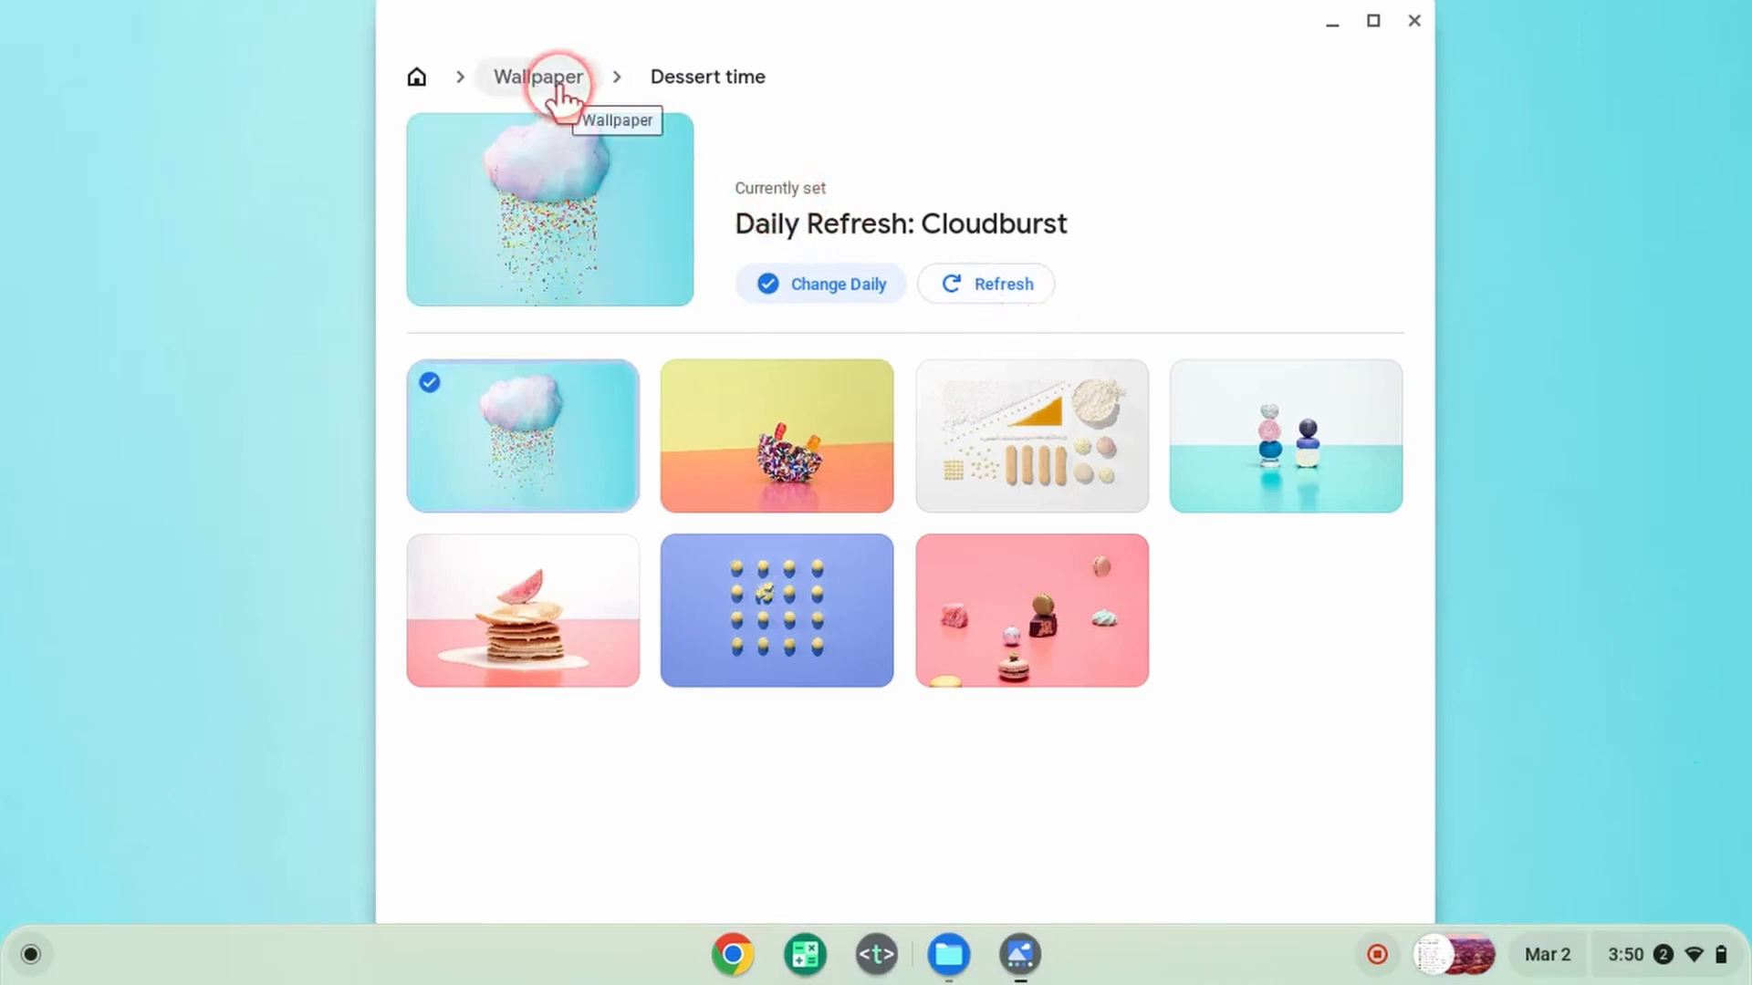
# Set the Female Joro Spider photo from My Images as the wallpaper.
pyautogui.click(537, 76)
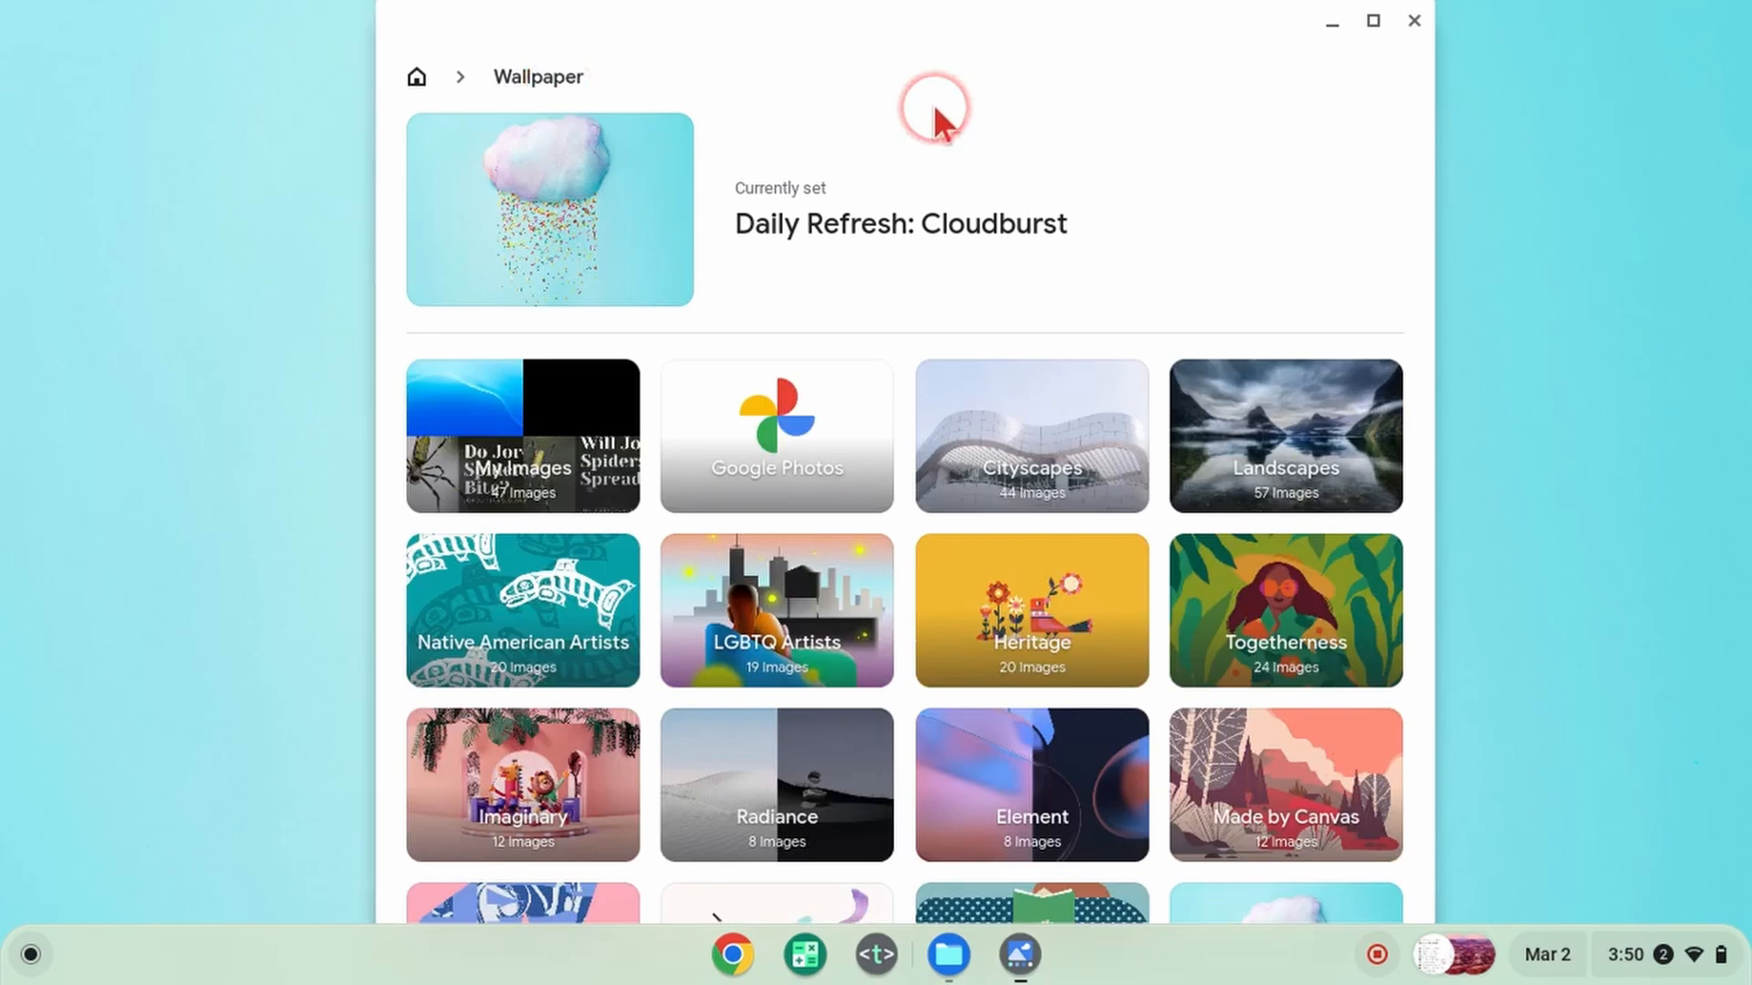
pyautogui.moveTo(833, 229)
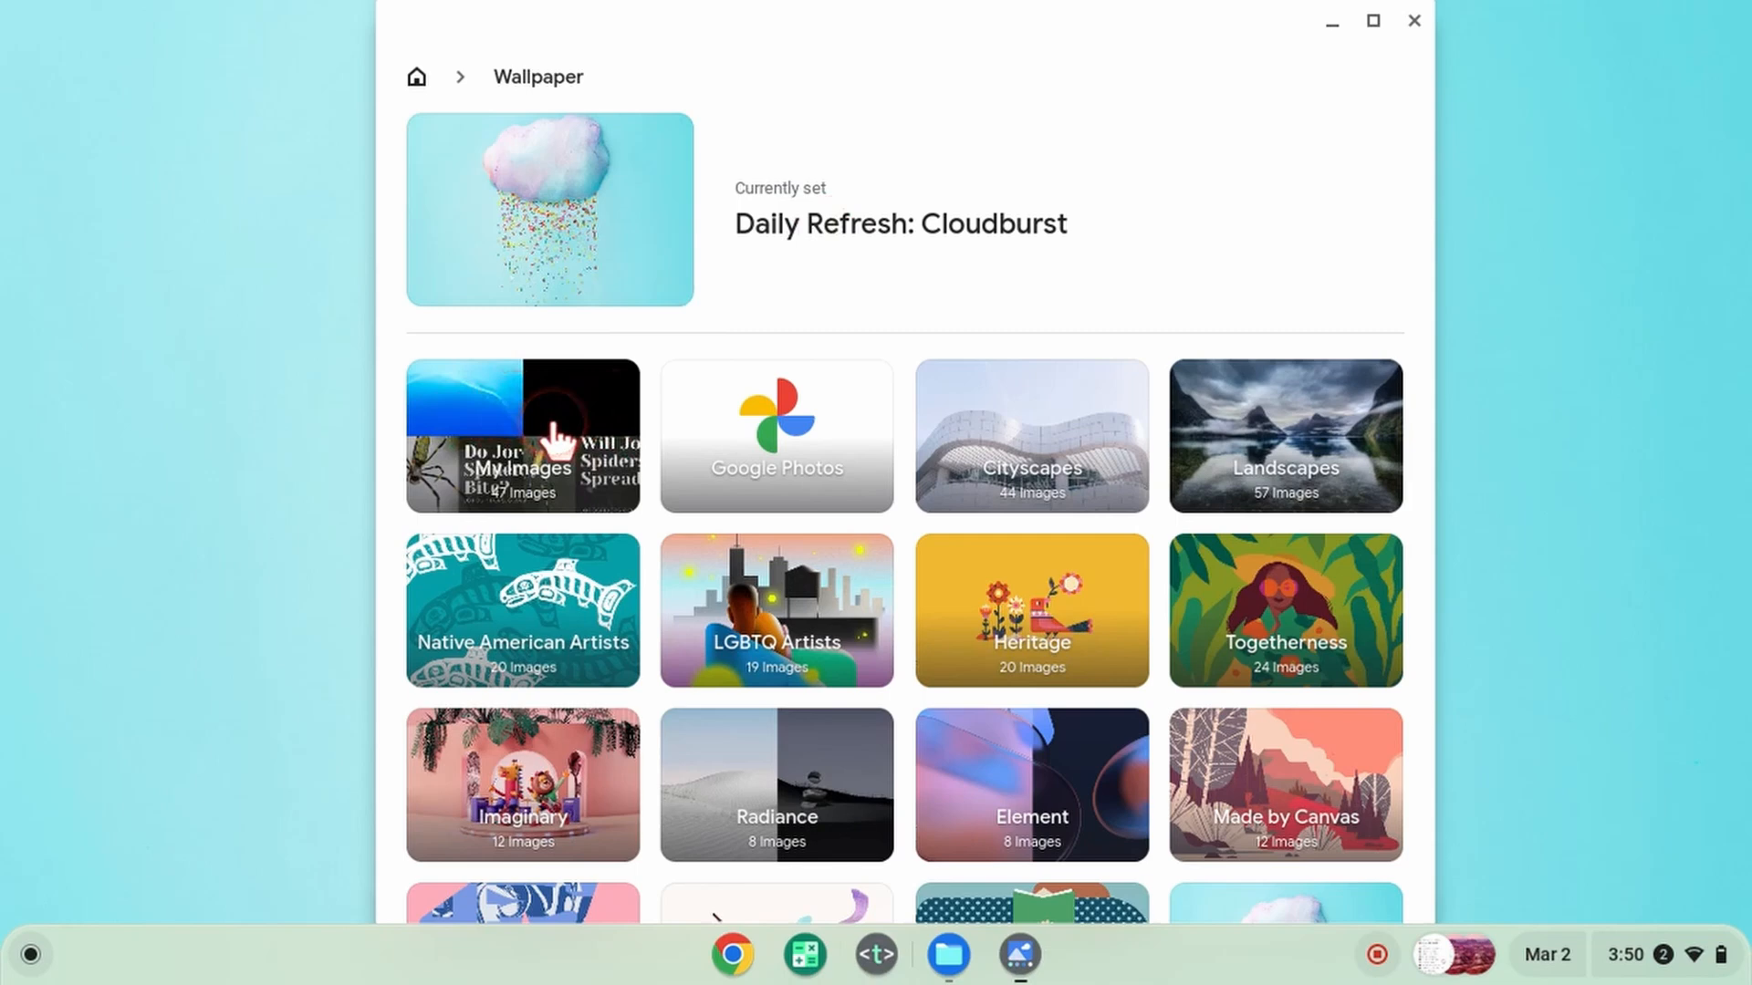
pyautogui.moveTo(775, 436)
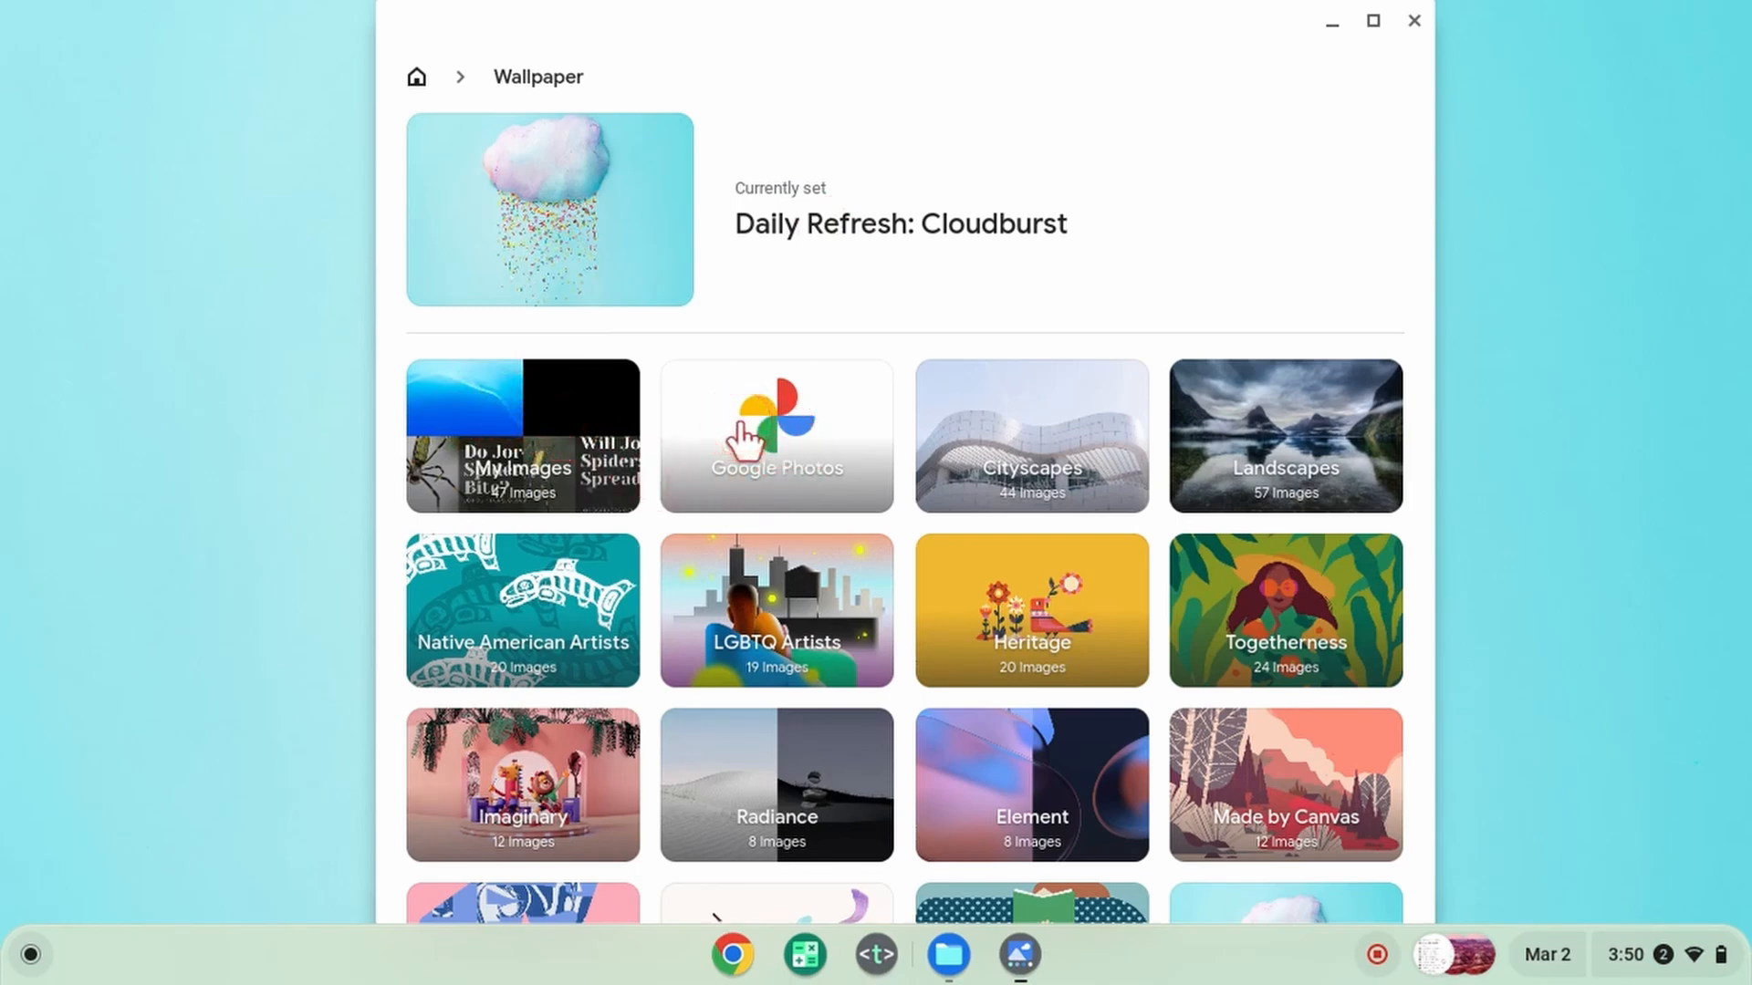
pyautogui.click(521, 436)
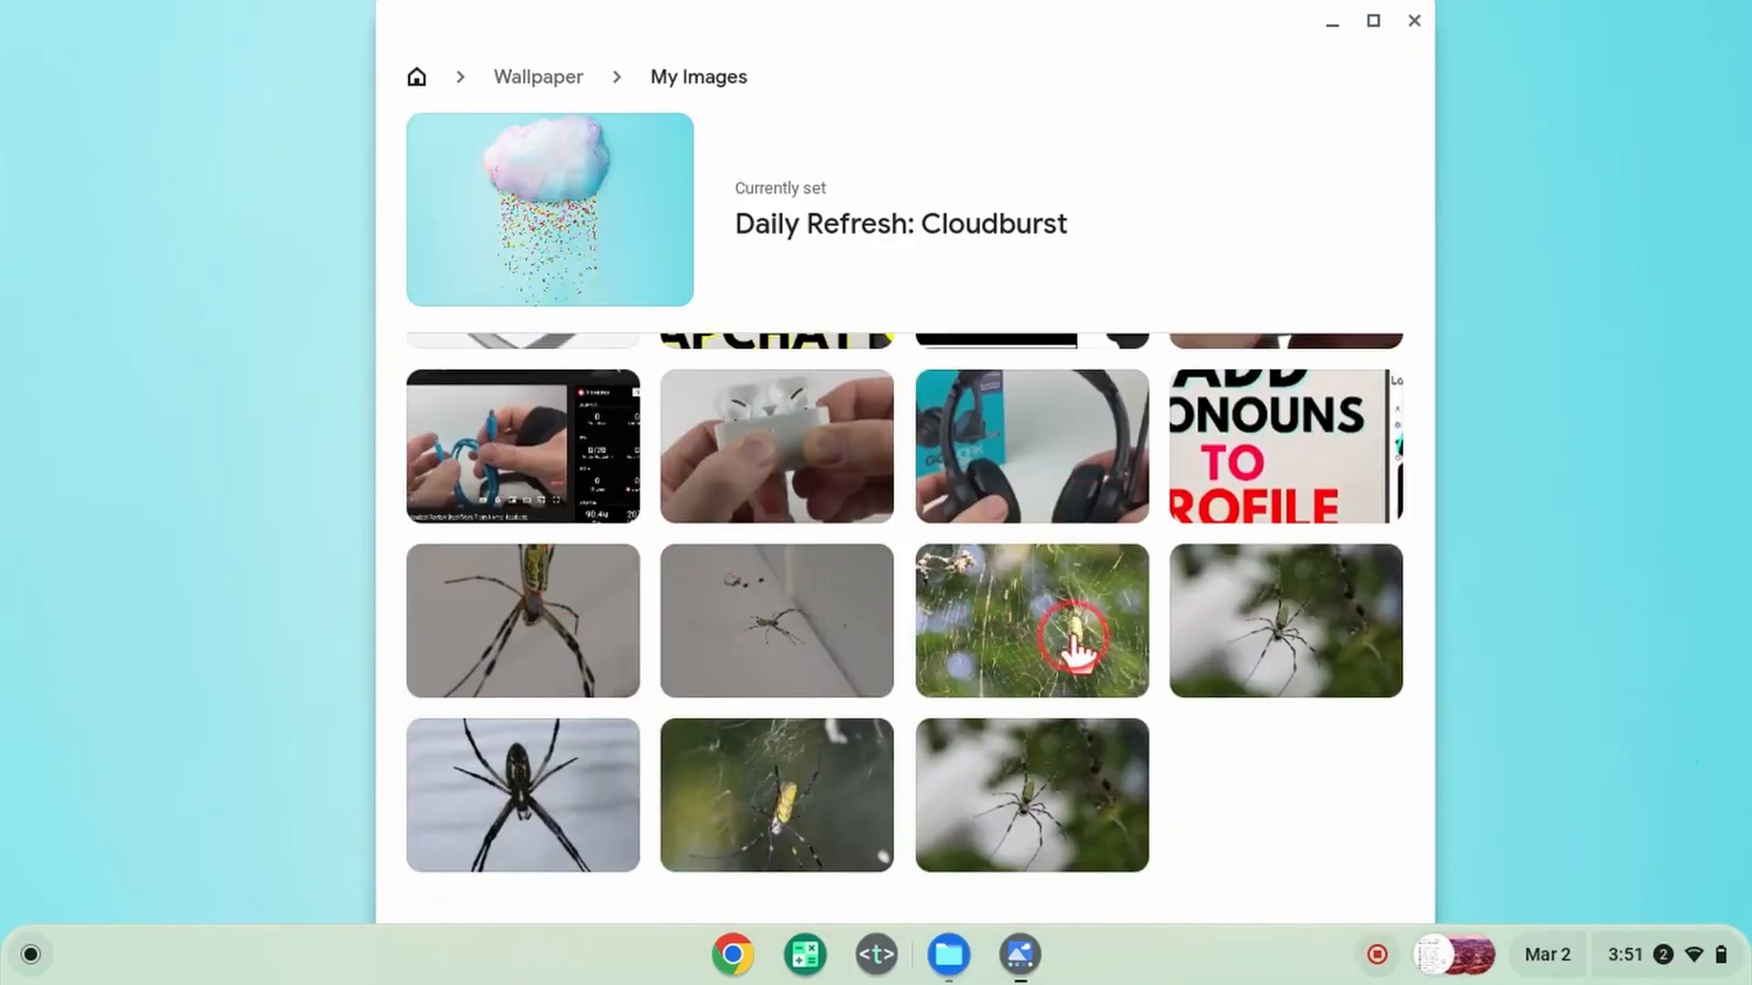
pyautogui.click(1284, 622)
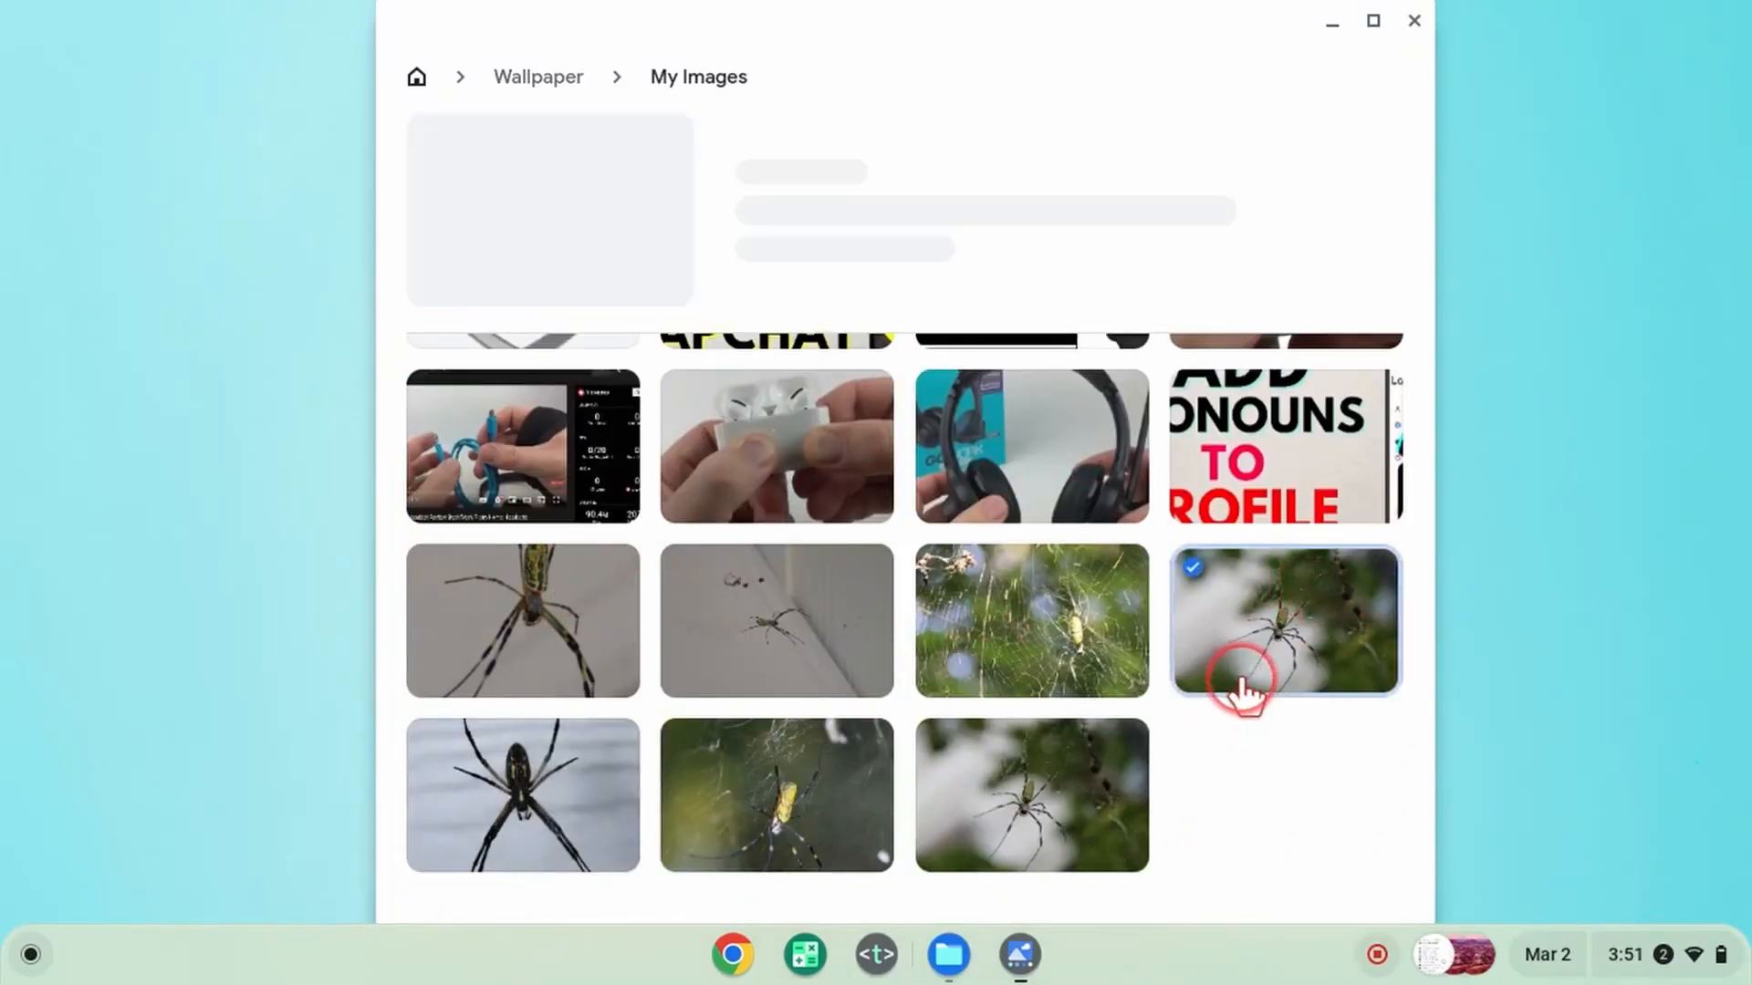
pyautogui.click(1283, 622)
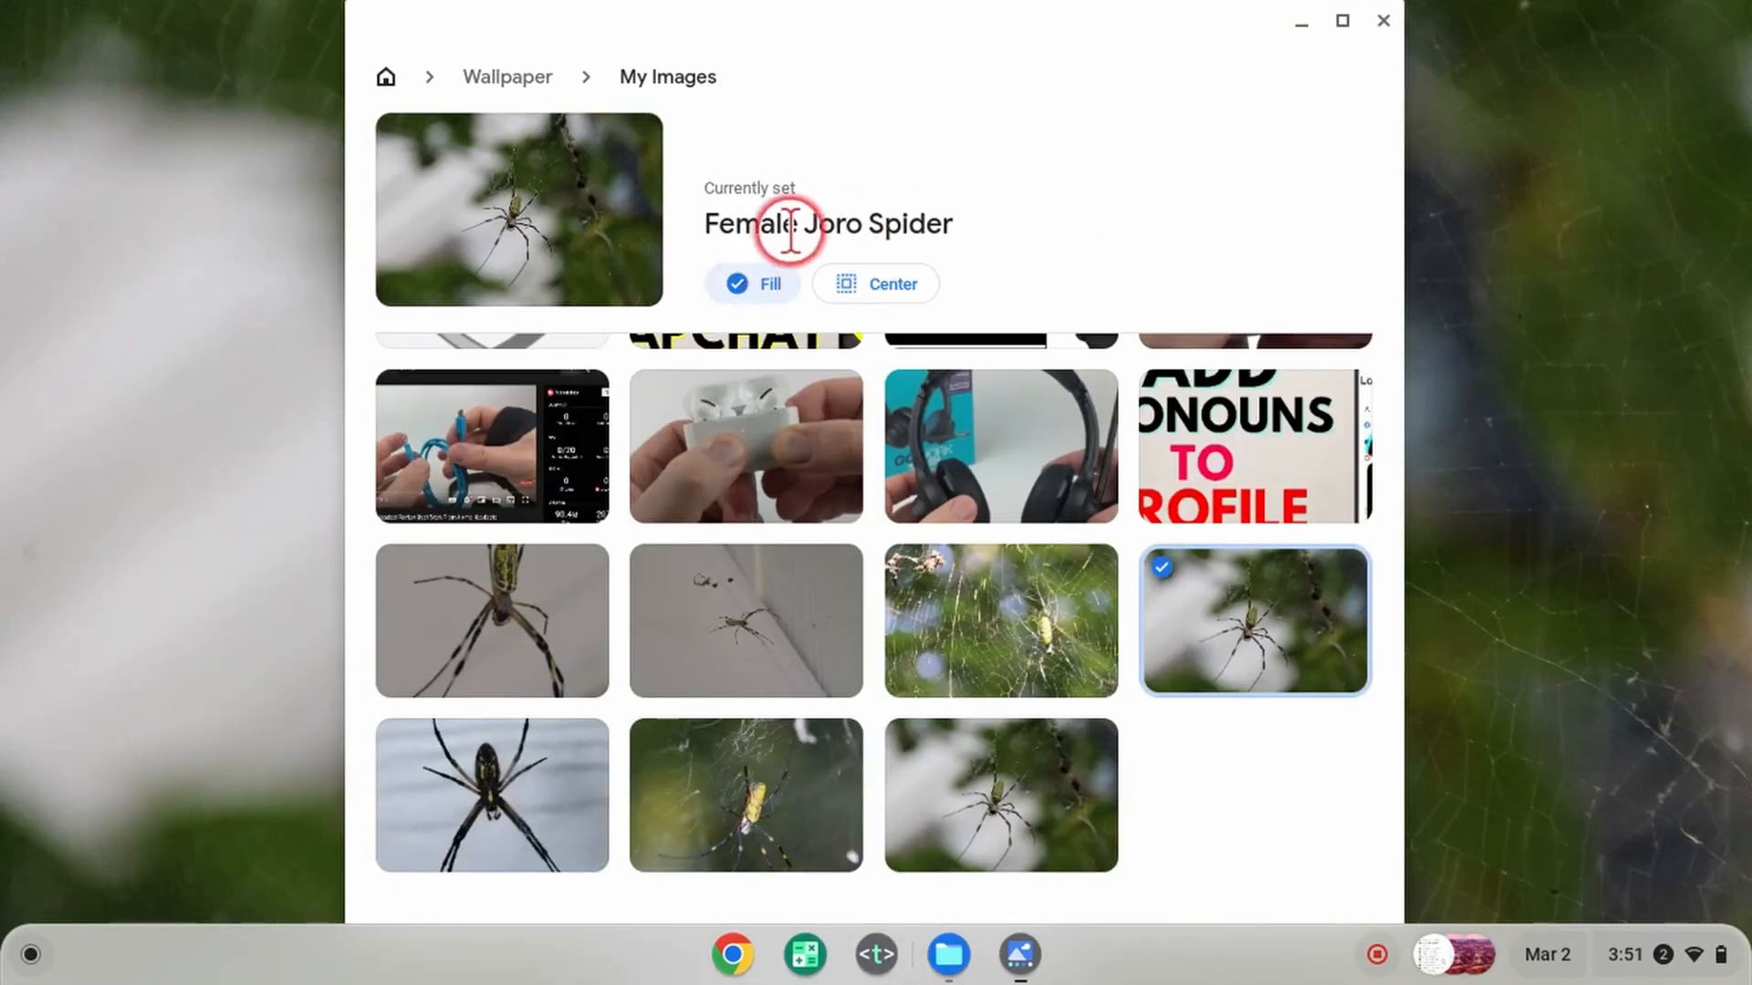
pyautogui.moveTo(892, 199)
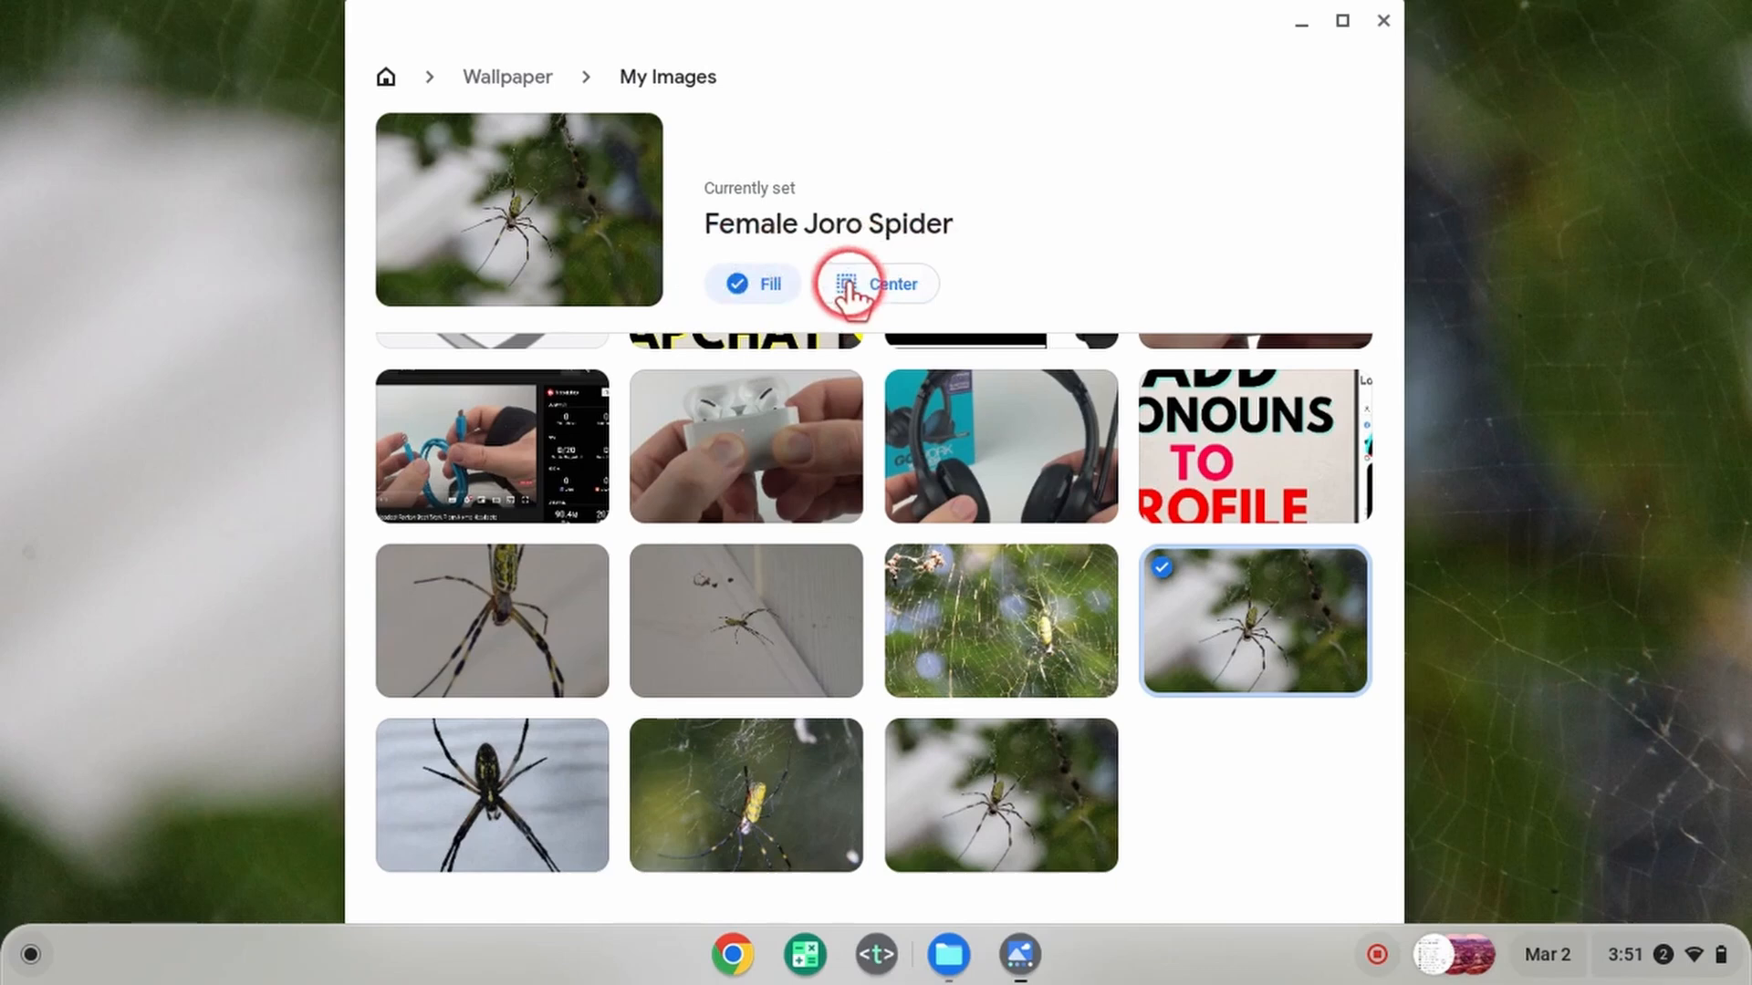
# Try the spider wallpaper centred, switch back to Fill, and return to collections.
pyautogui.click(875, 283)
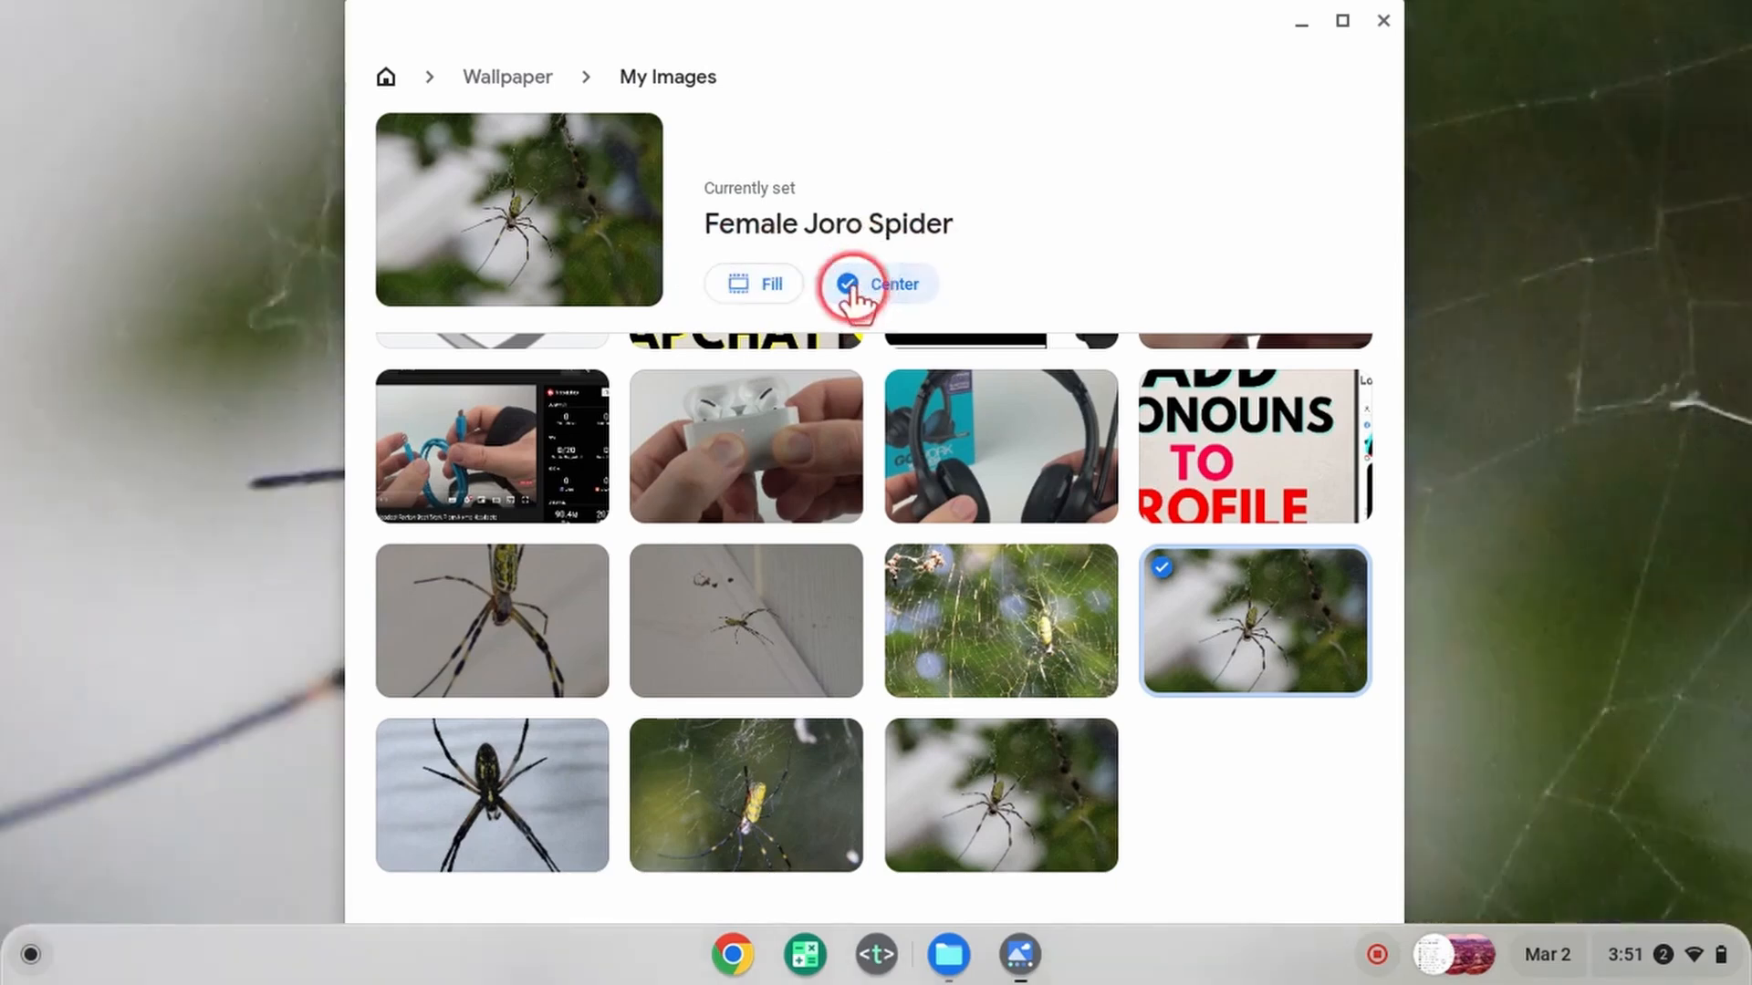
pyautogui.click(754, 284)
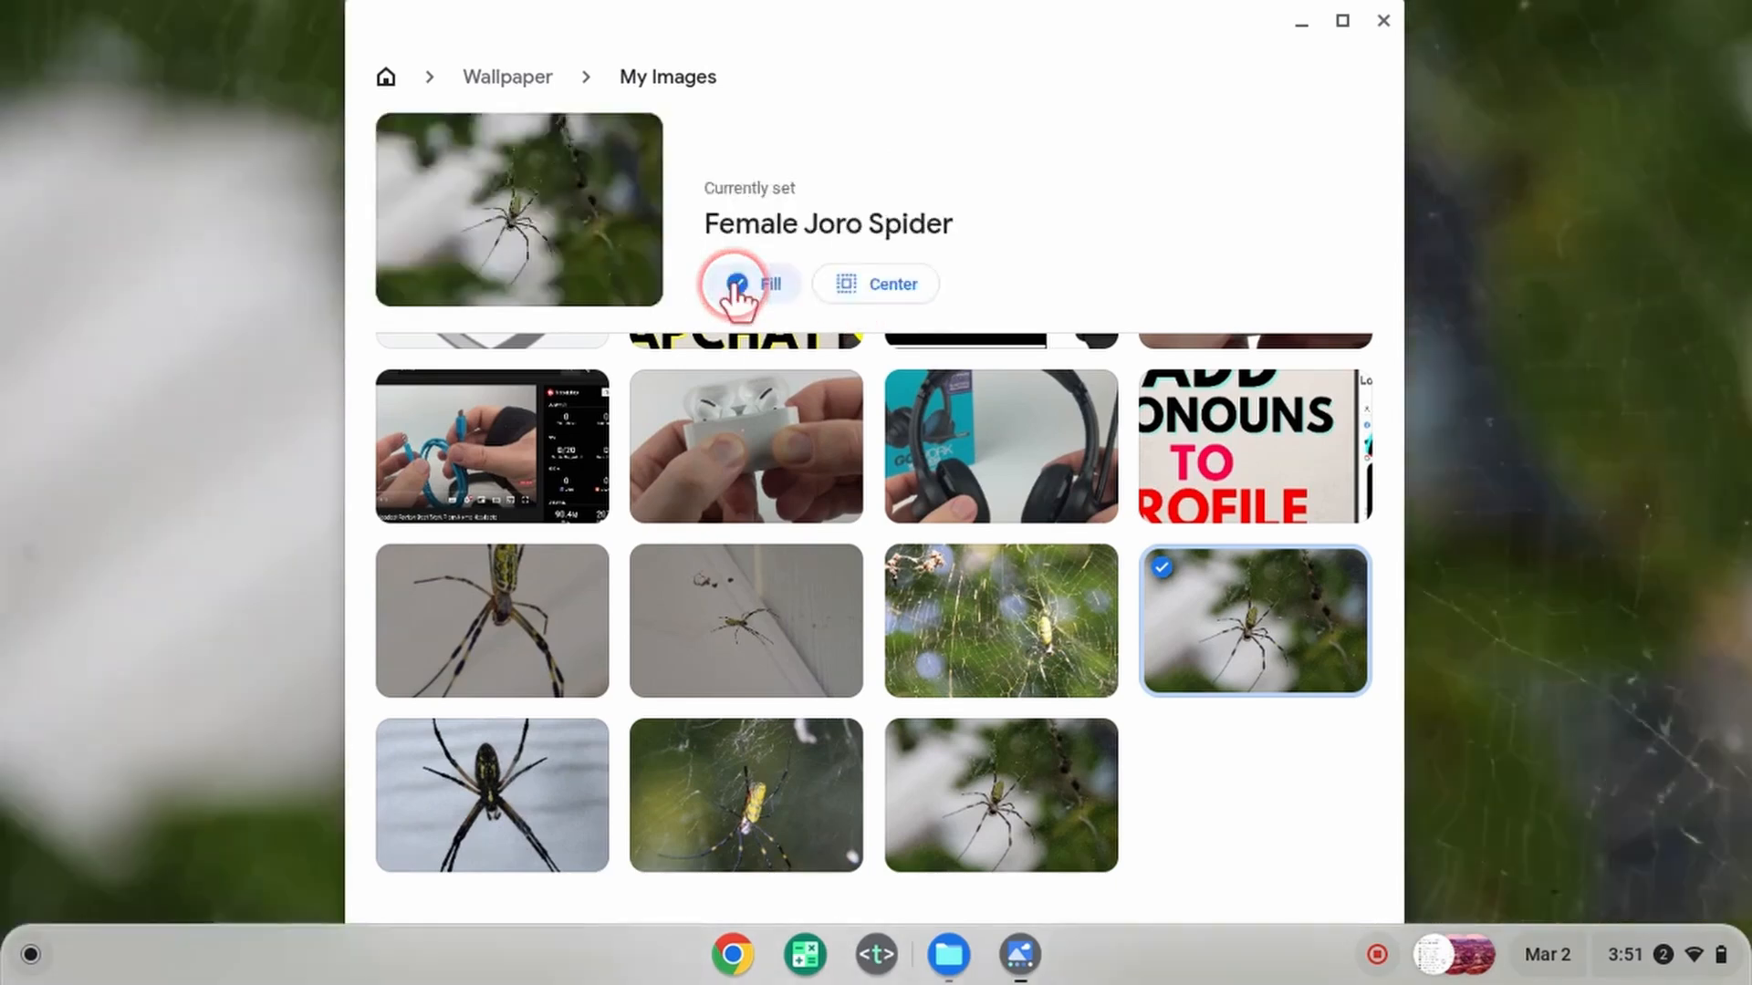
pyautogui.click(751, 284)
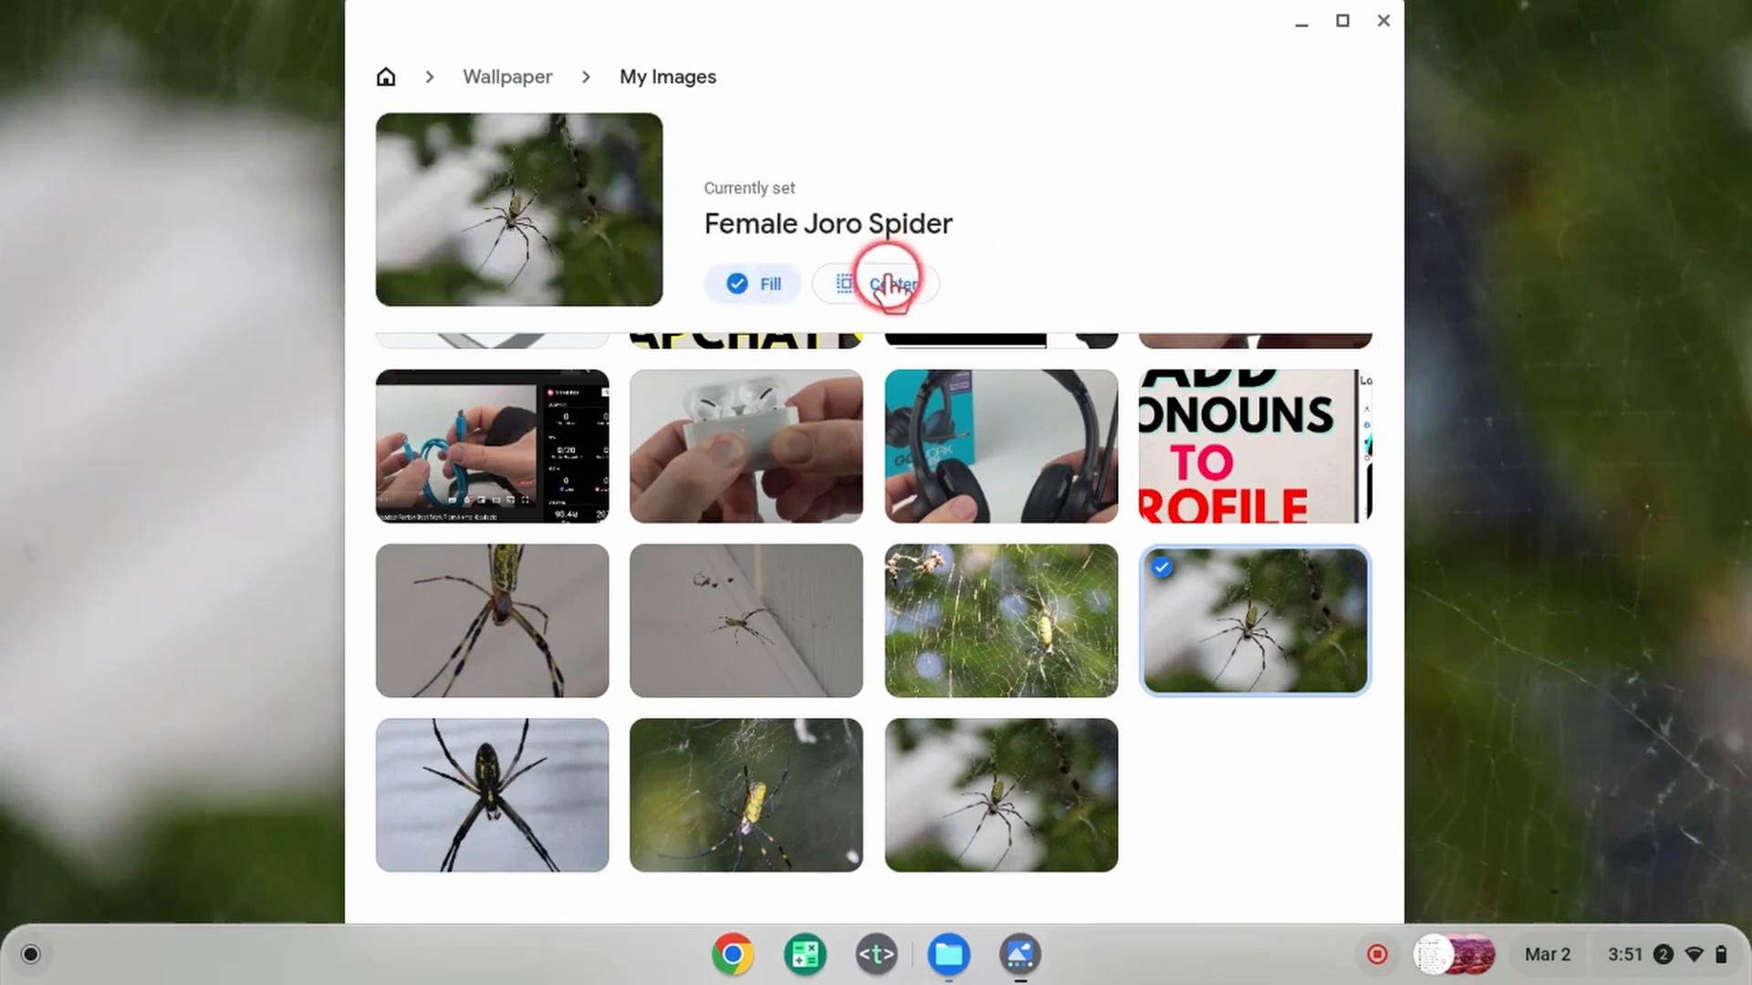
pyautogui.click(507, 76)
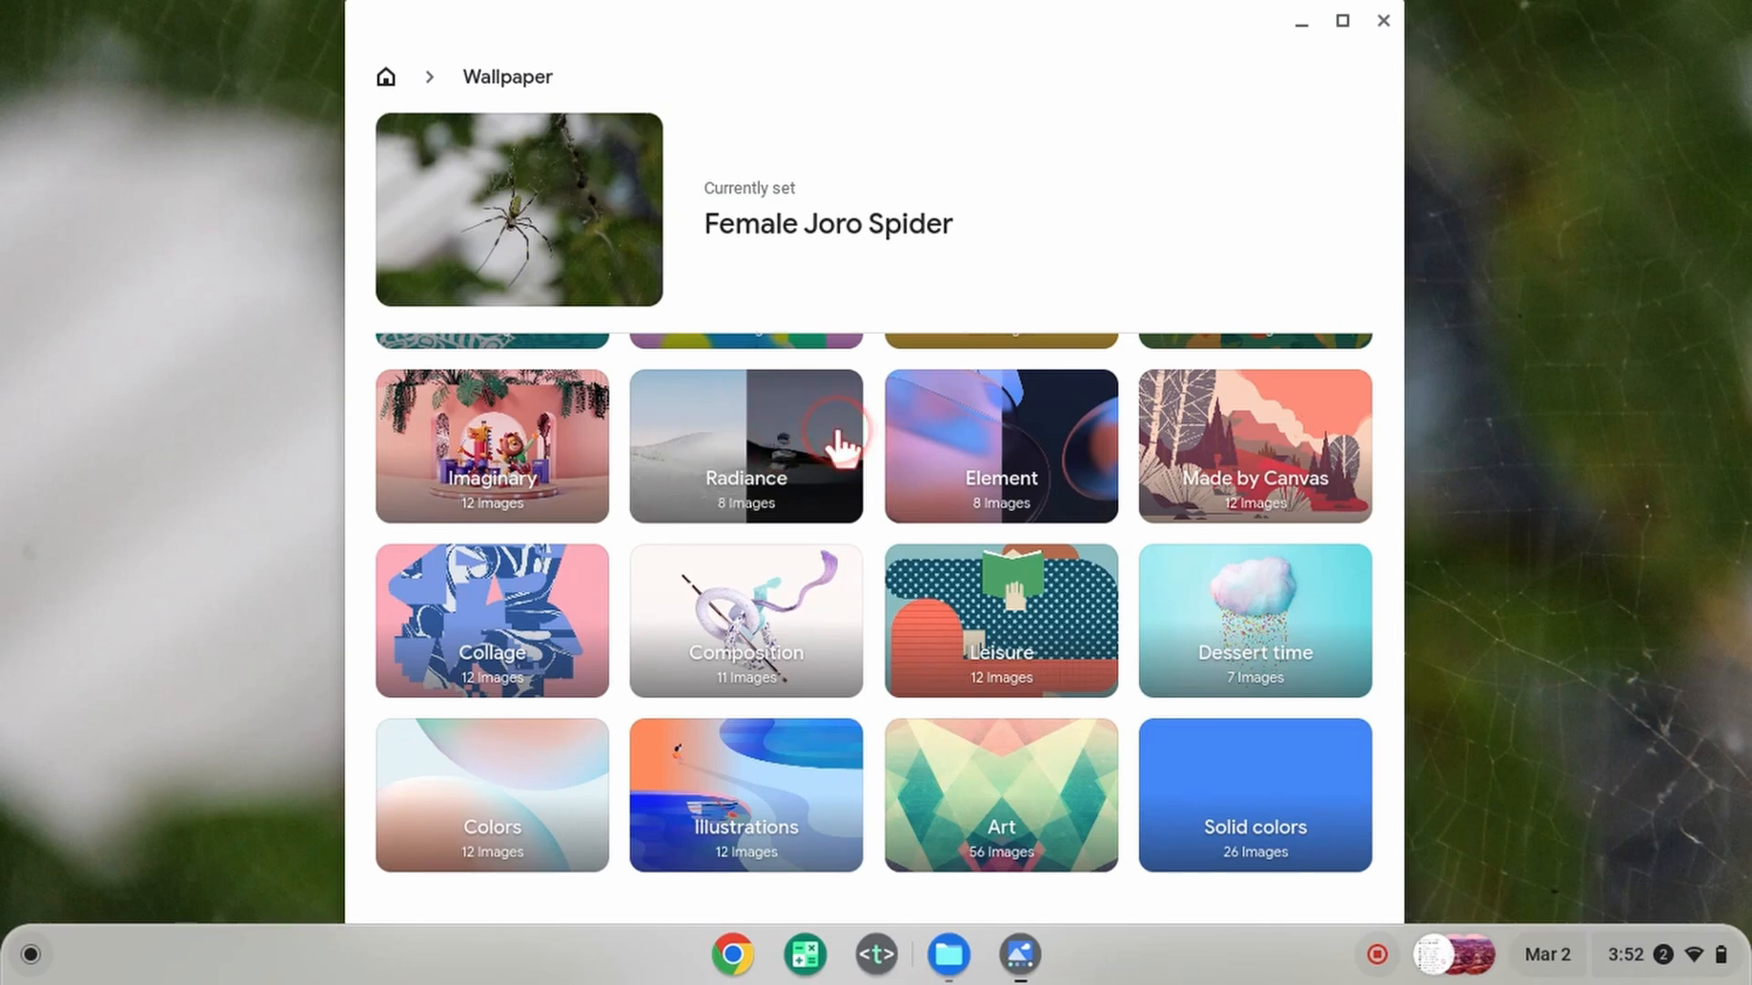
# Set Radiance's Precious Water as the wallpaper and minimize the Wallpaper window.
pyautogui.click(745, 446)
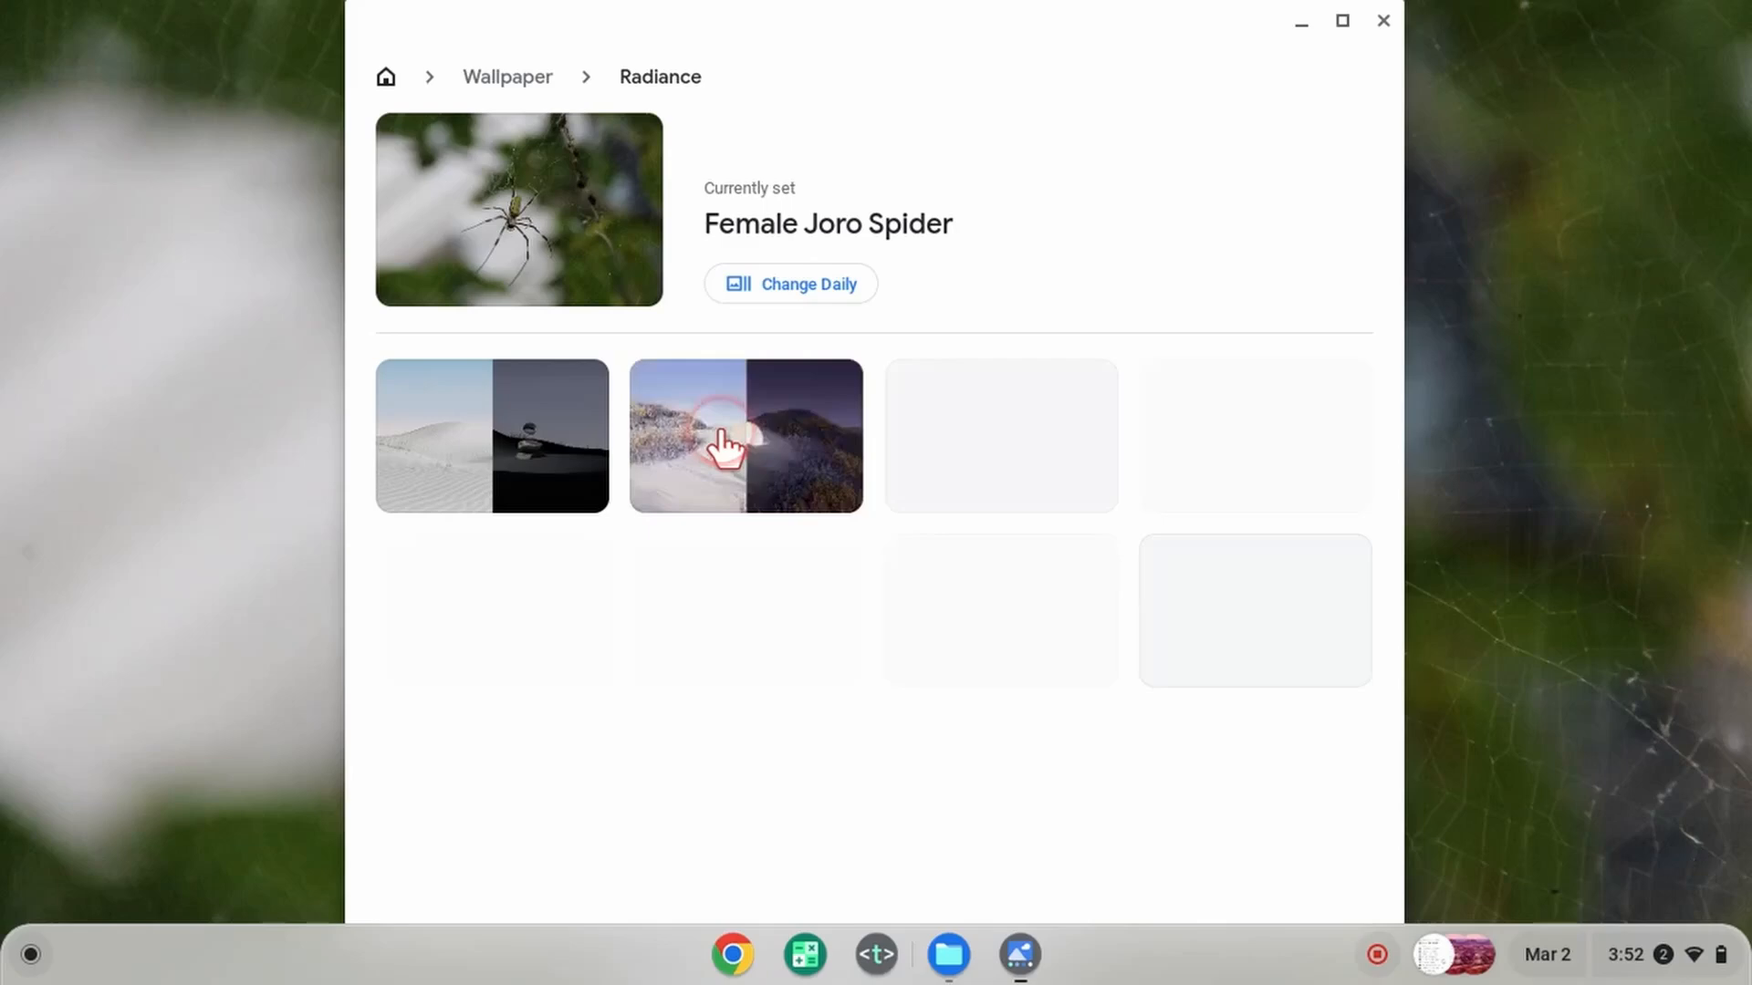
pyautogui.click(492, 436)
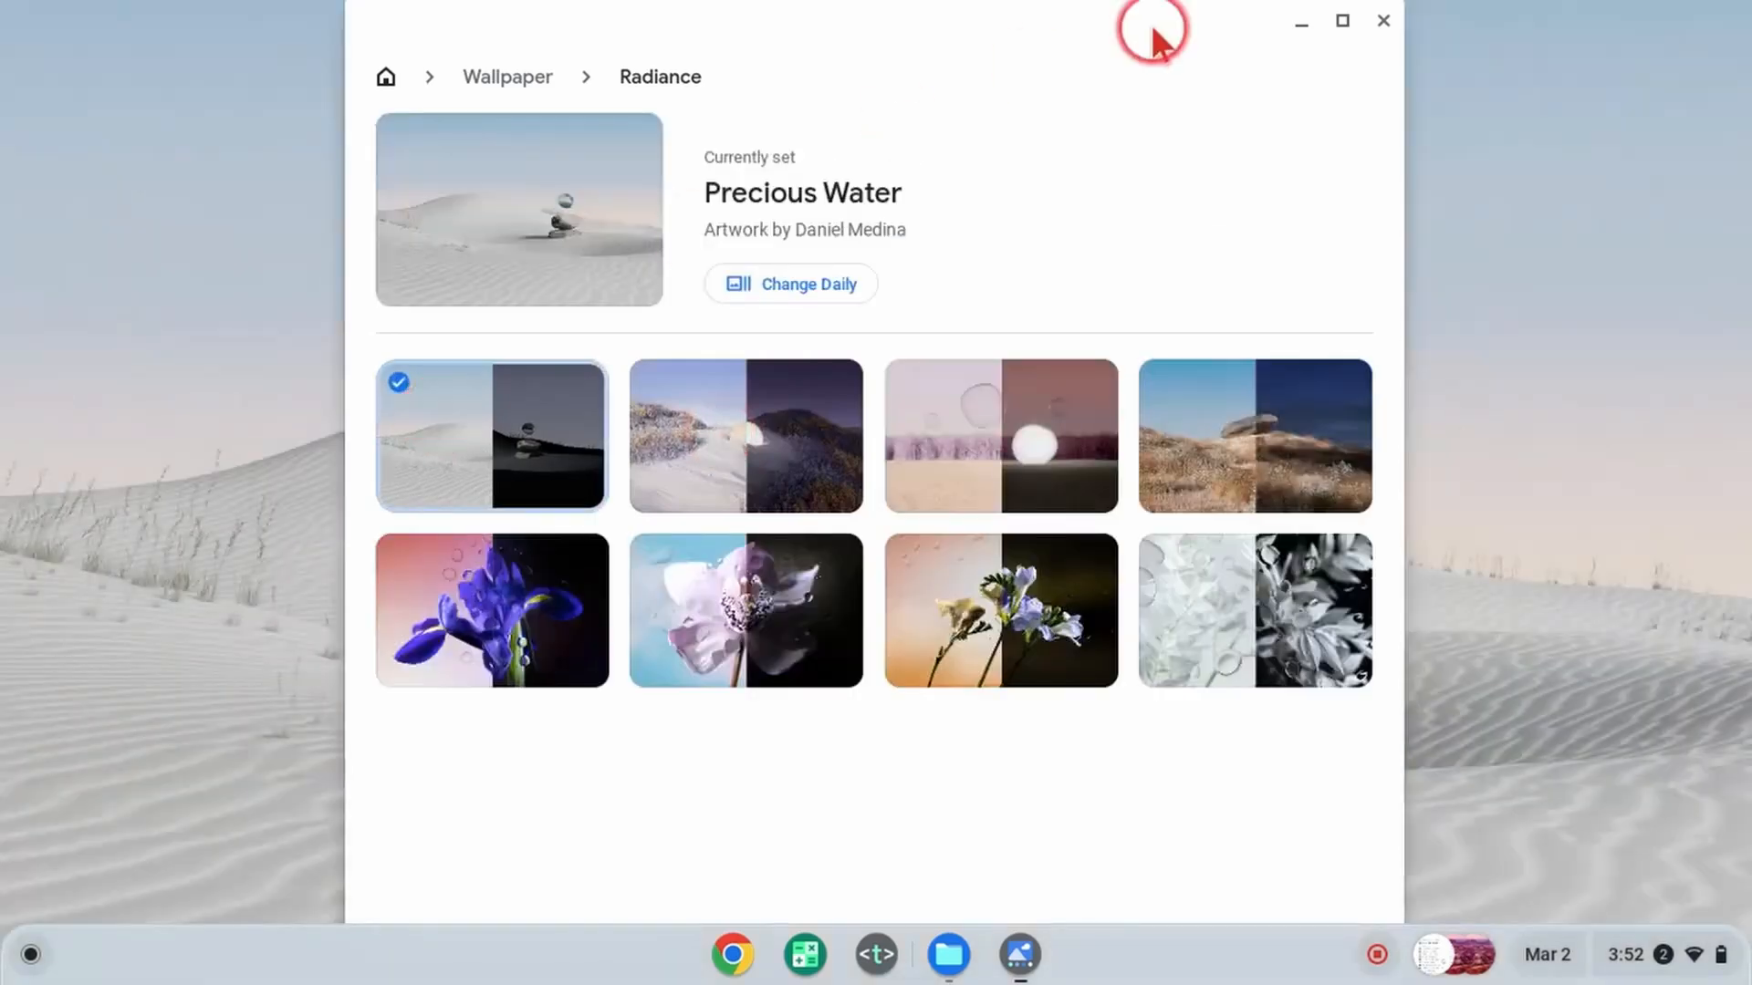
pyautogui.click(1382, 20)
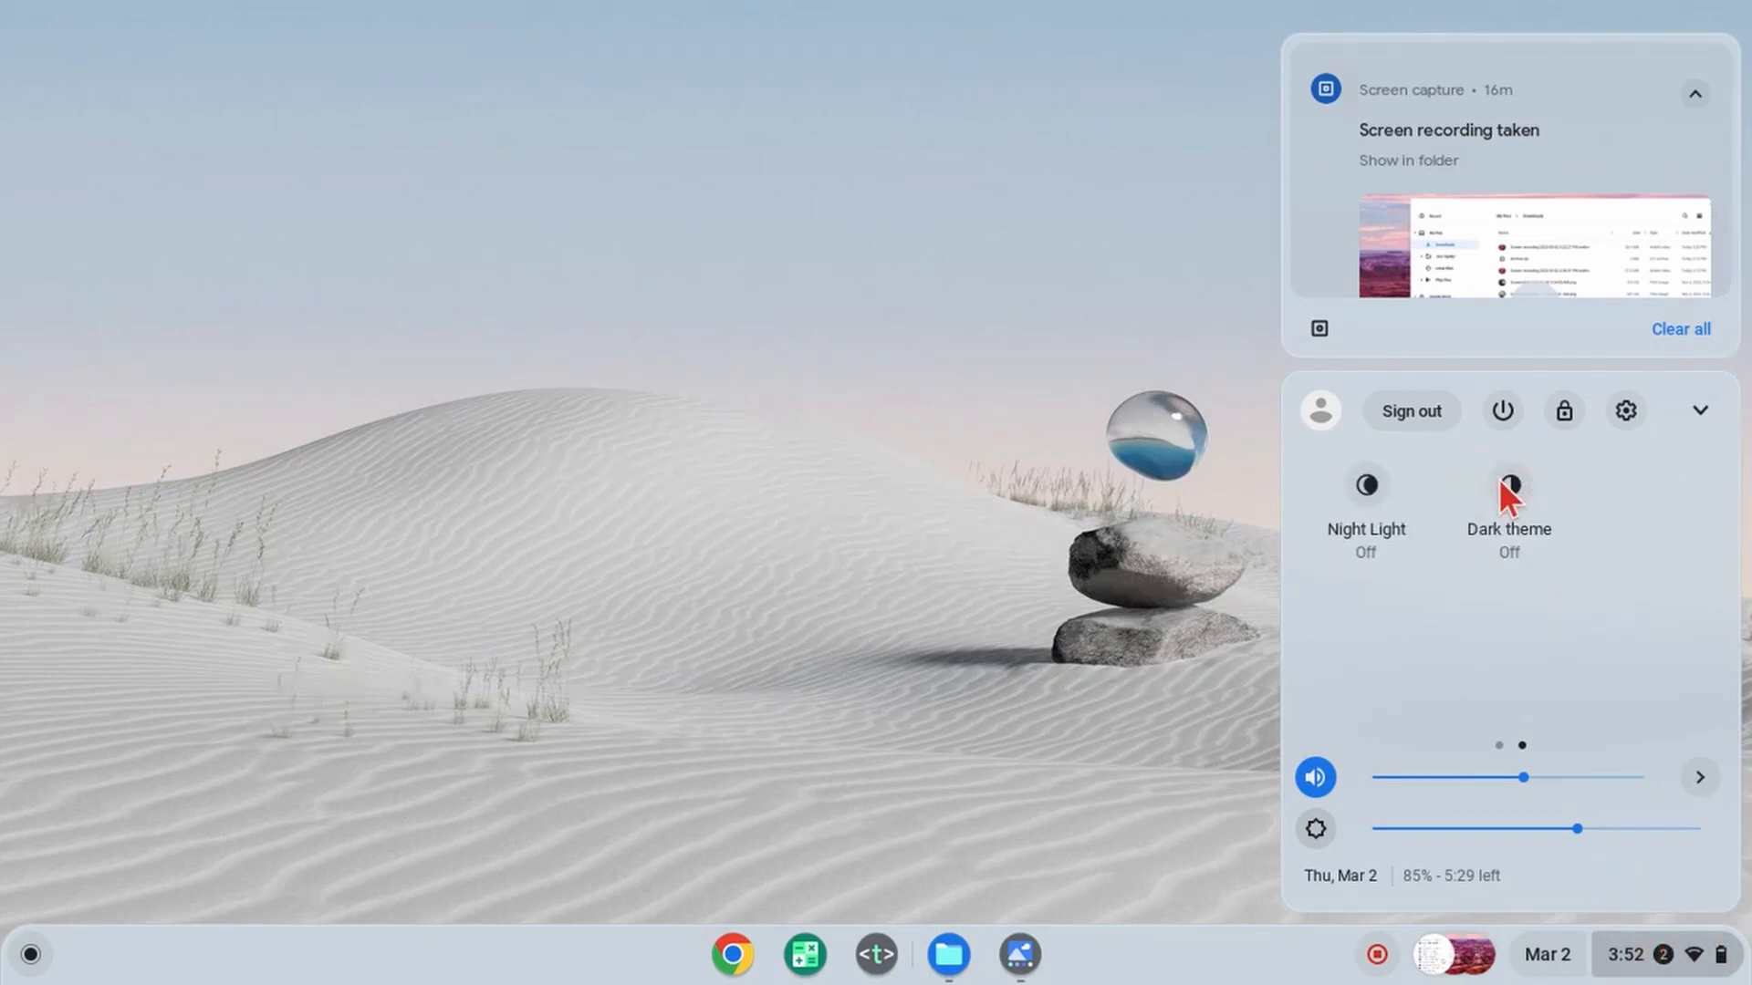
# Toggle Dark theme on and off to preview Precious Water, then reopen Wallpaper & style.
pyautogui.click(1507, 485)
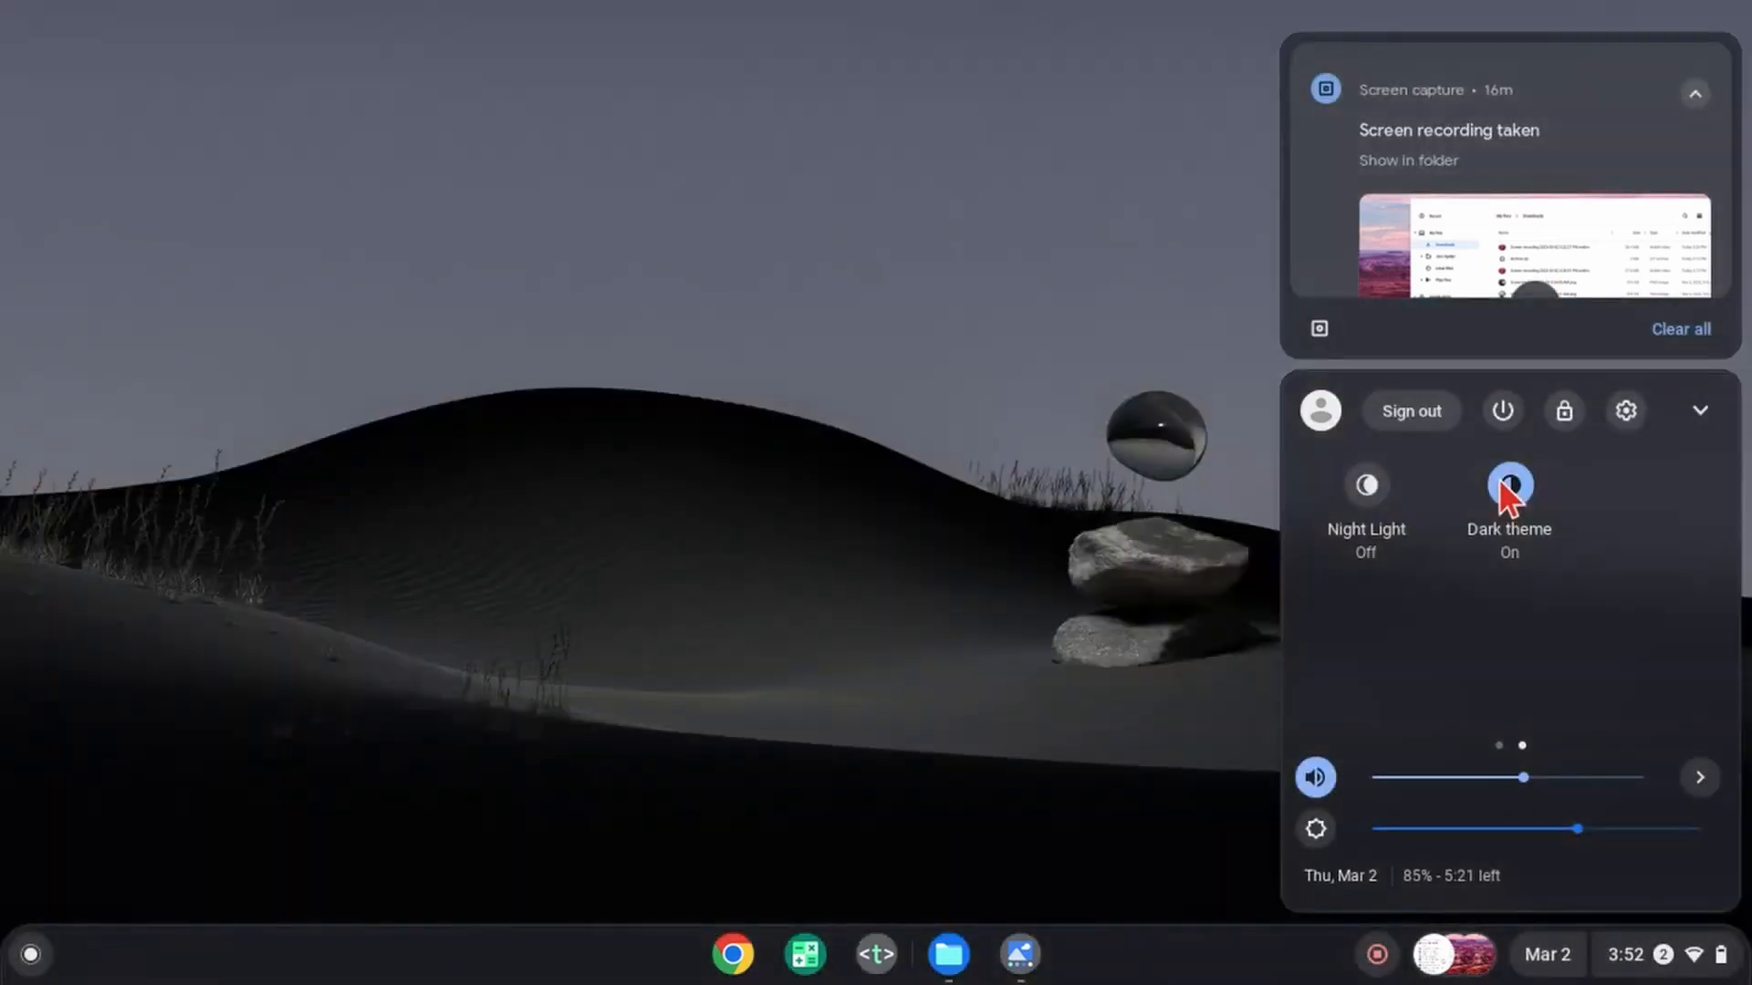
pyautogui.click(1508, 484)
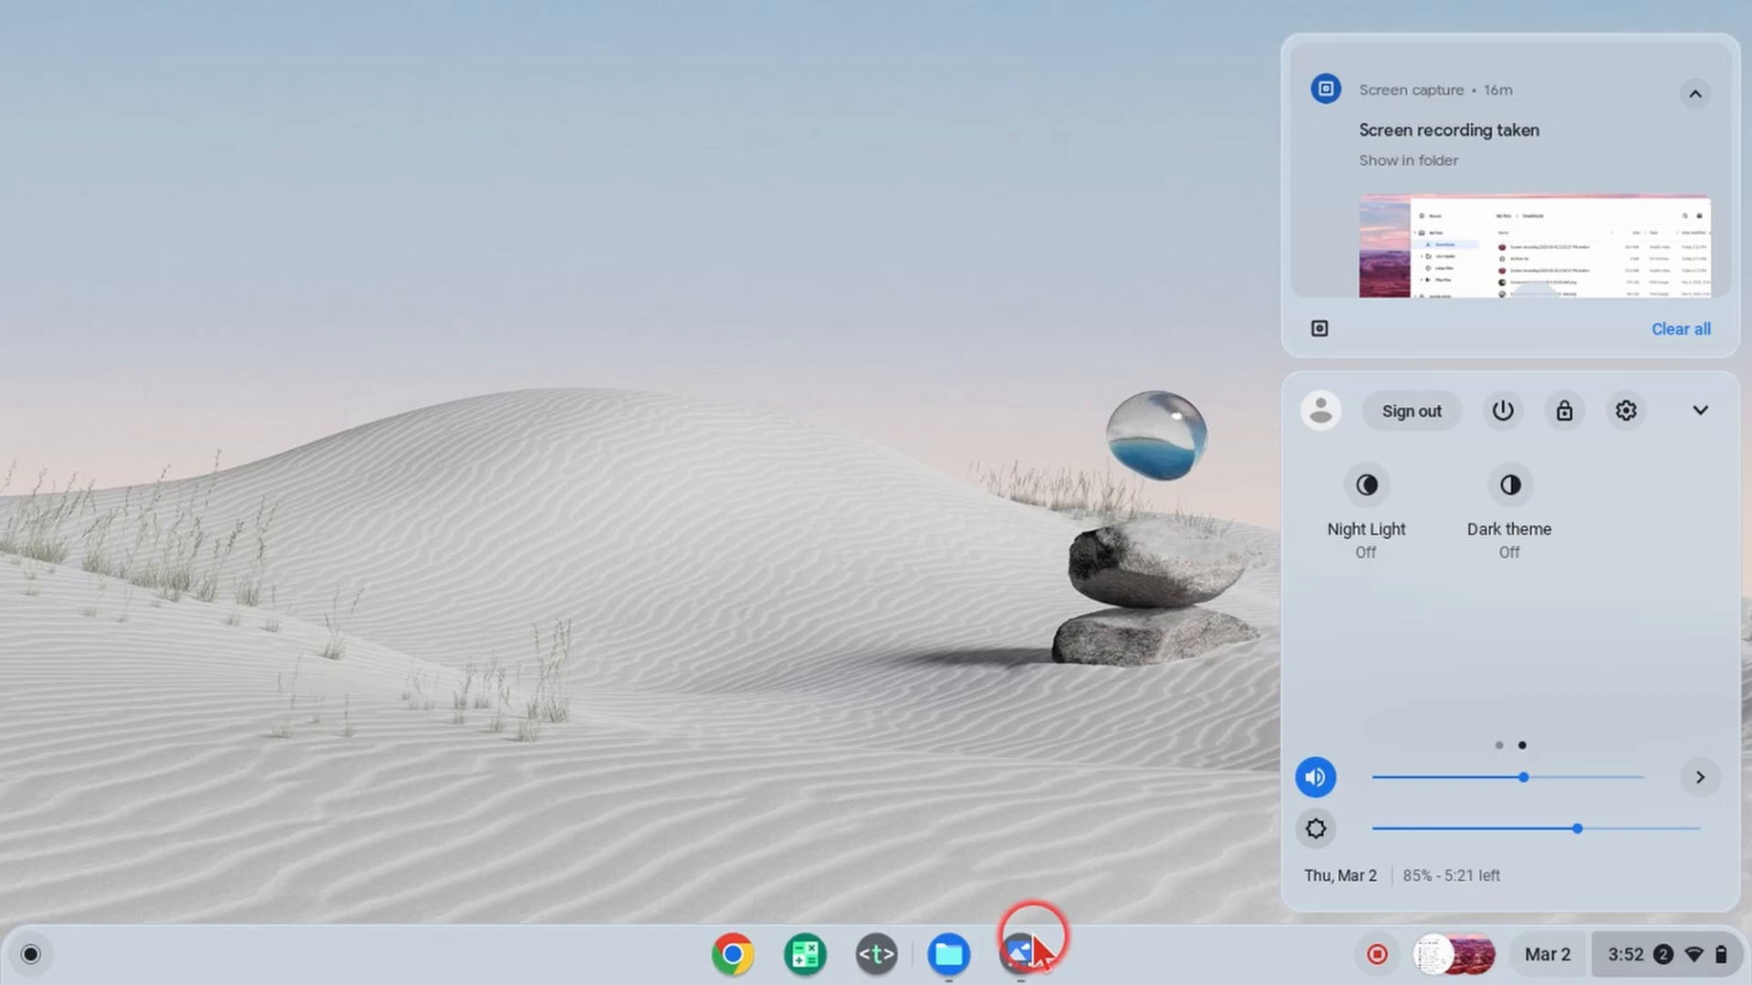
pyautogui.click(1031, 953)
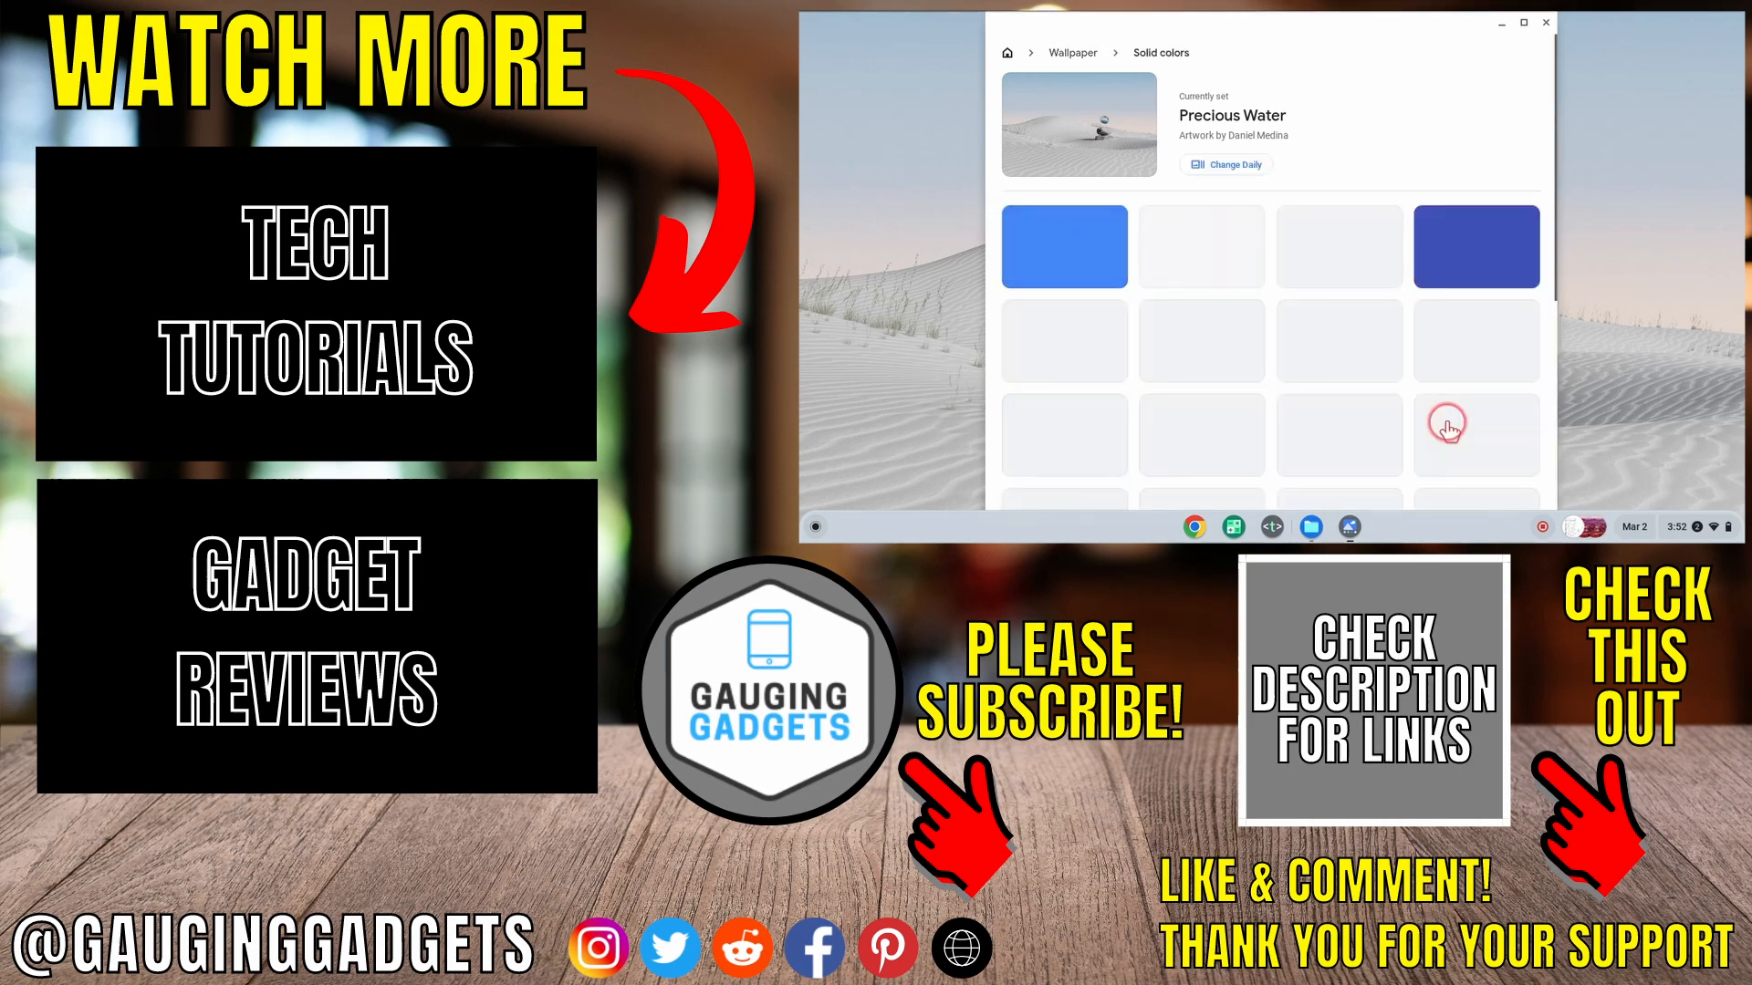
# Scroll through the Solid colors swatches, including red, pink, brown and black.
pyautogui.scroll(-3)
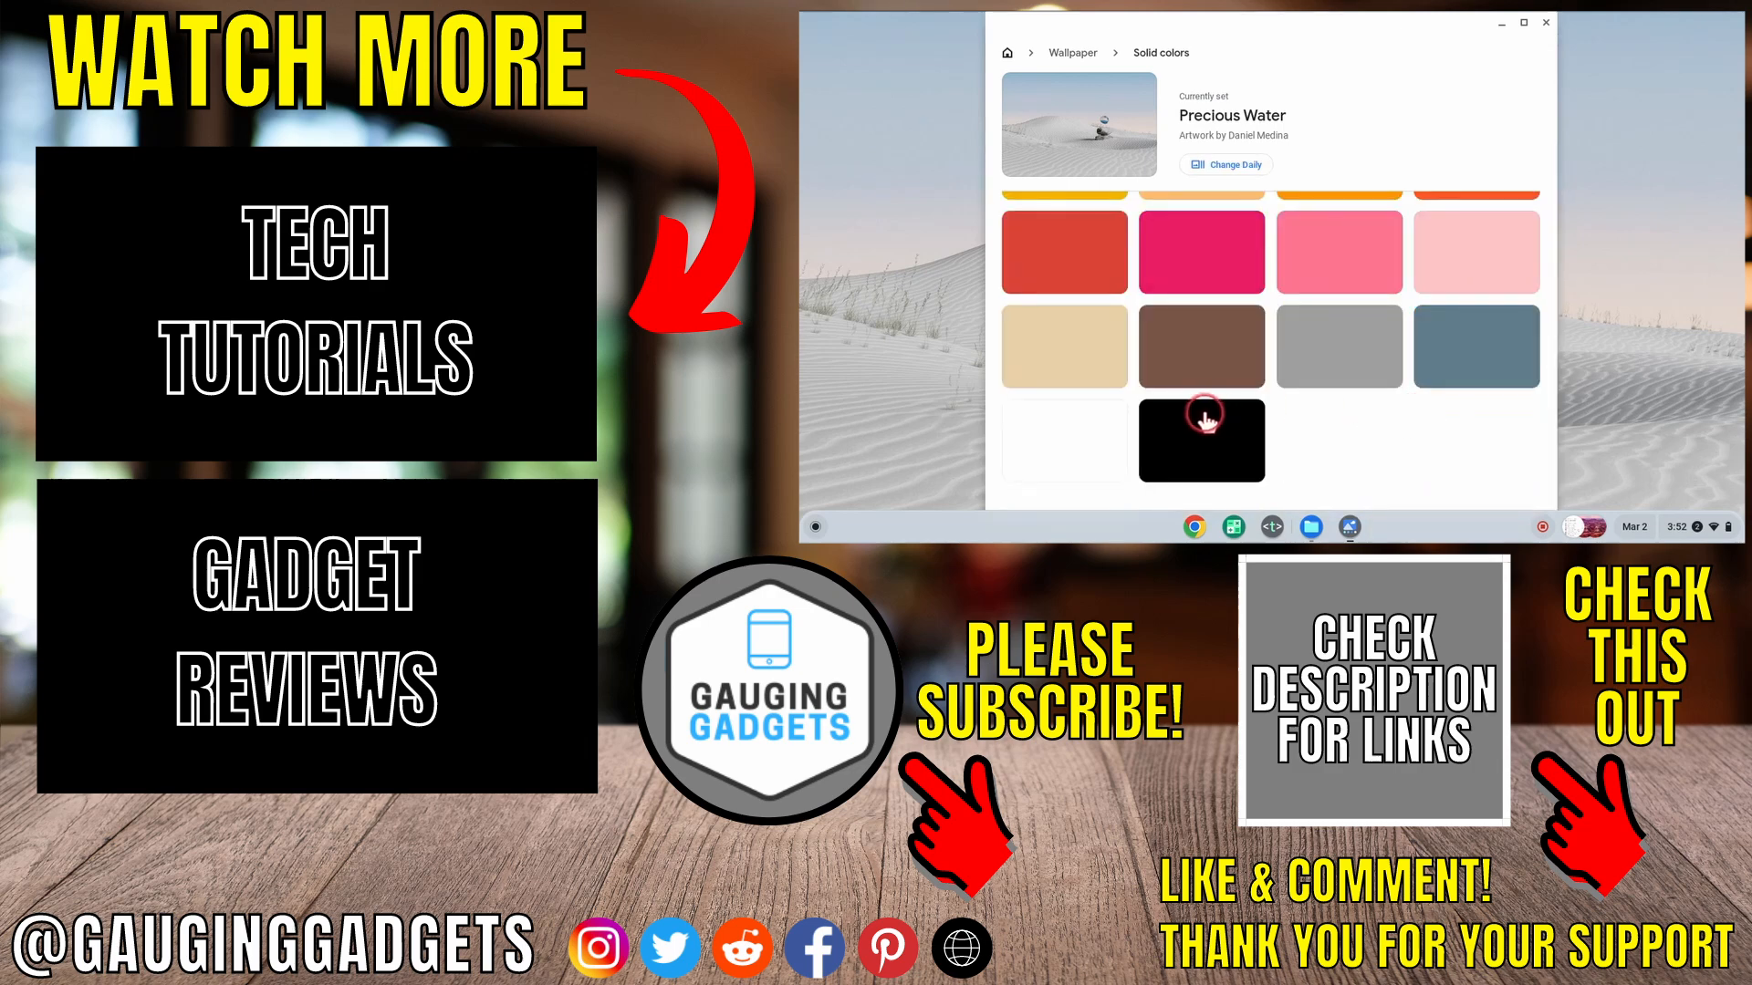